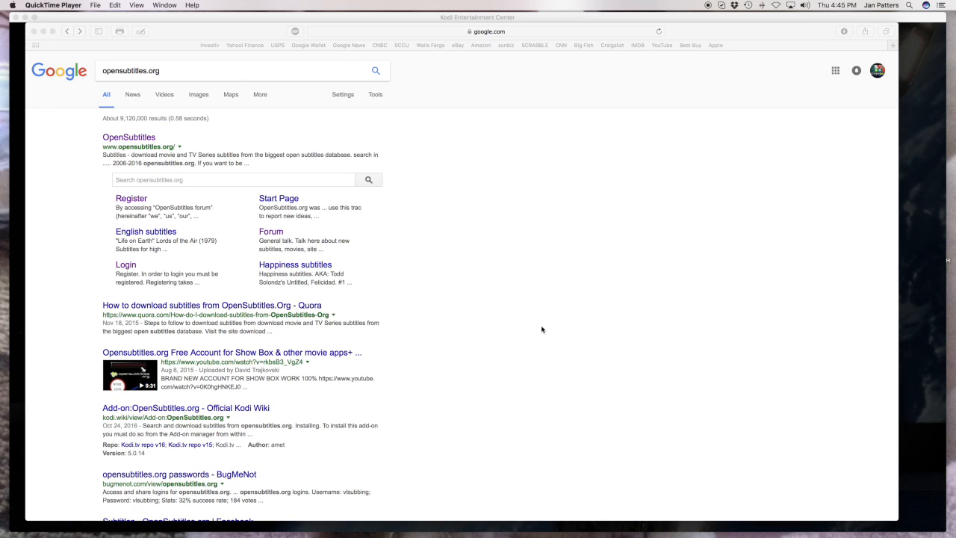
mouse_move(146, 81)
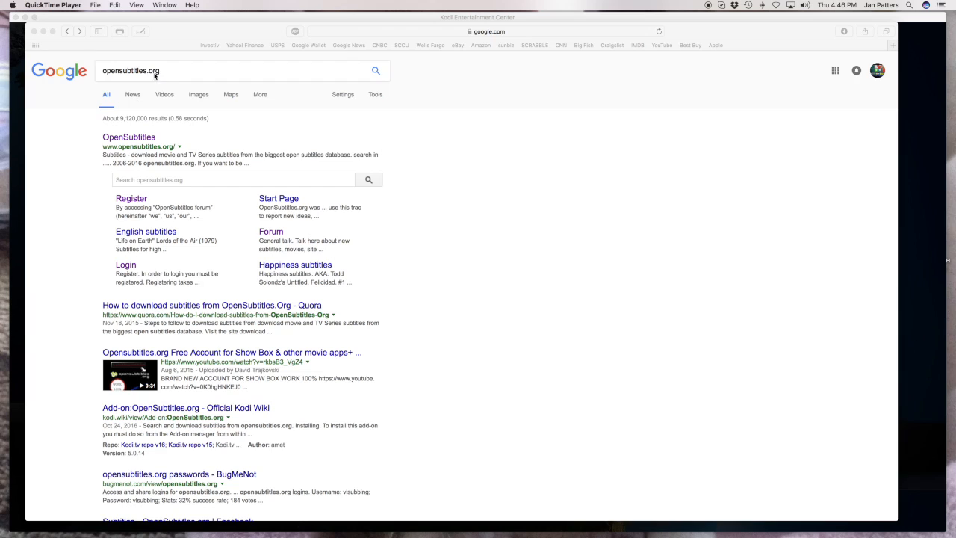
mouse_move(339, 237)
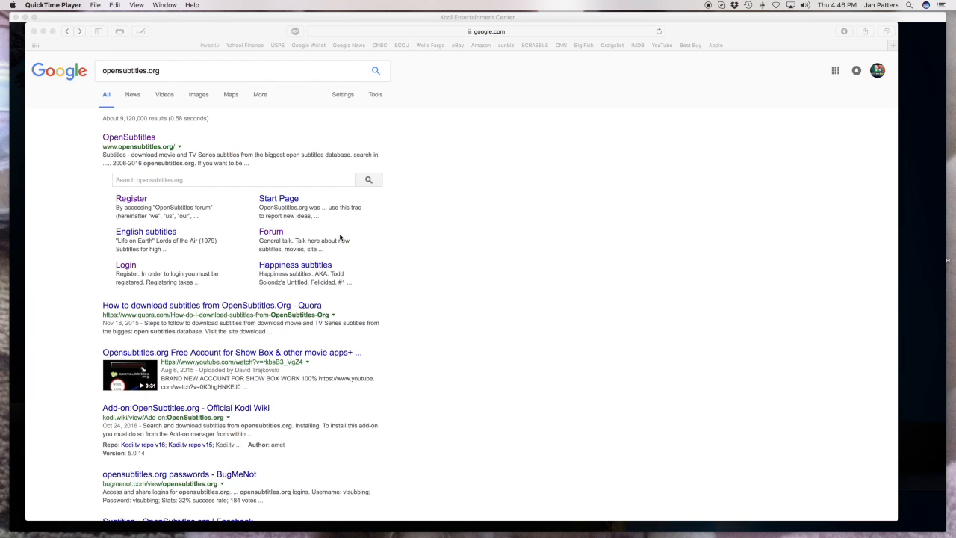
mouse_move(291, 193)
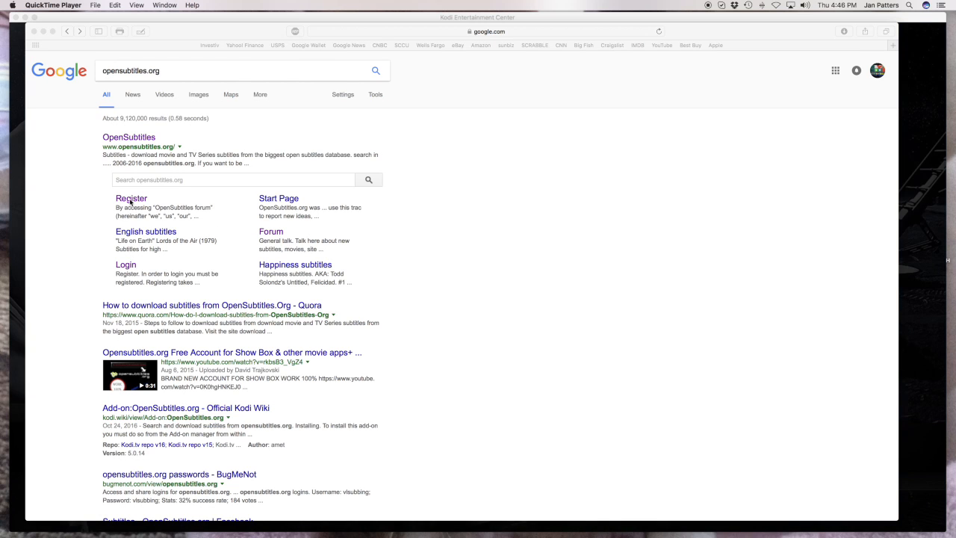
Open the forum Register page, accept the terms, and start on the password field.
click(131, 198)
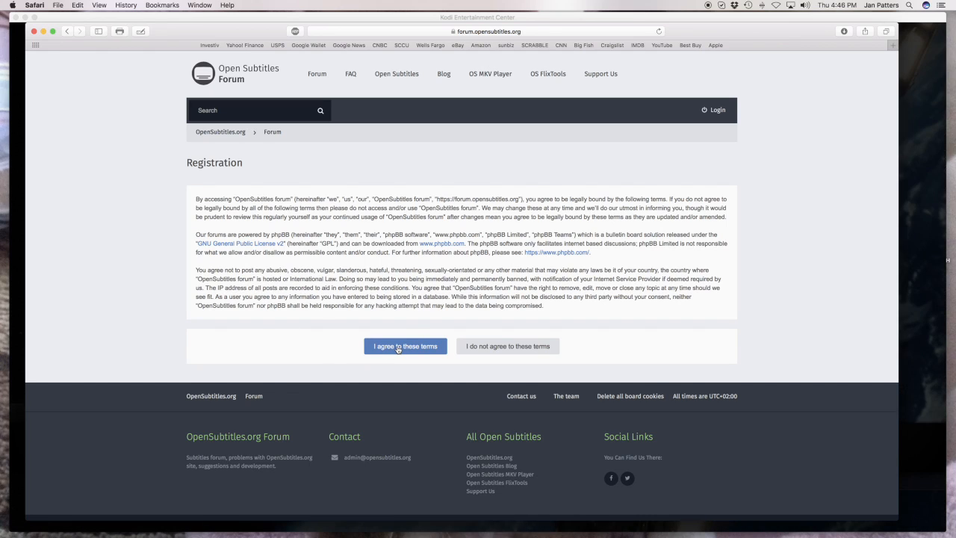
click(405, 346)
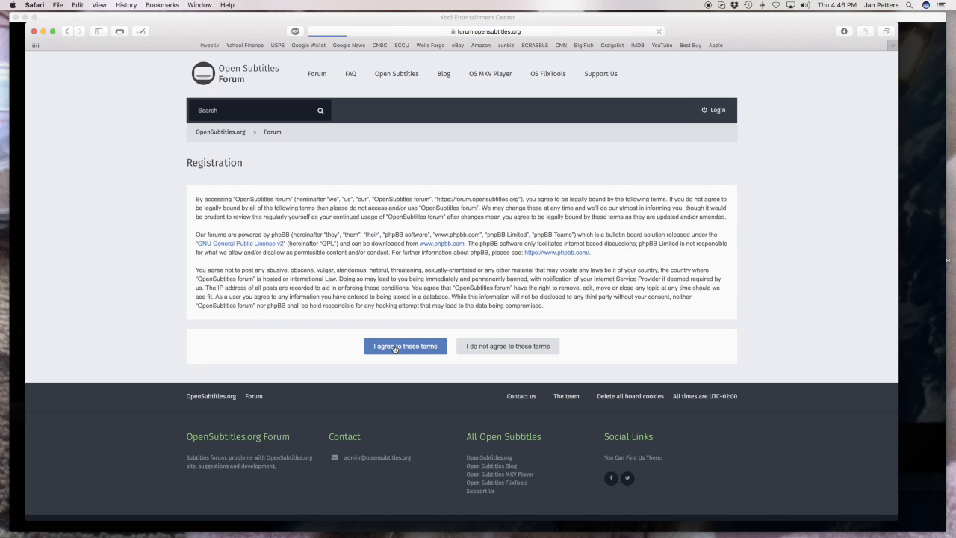
click(405, 346)
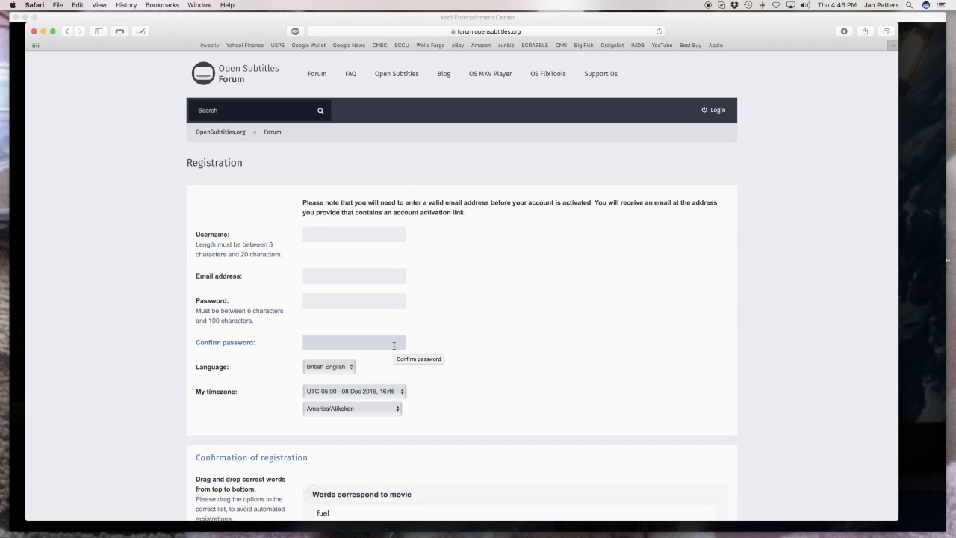
mouse_move(595, 342)
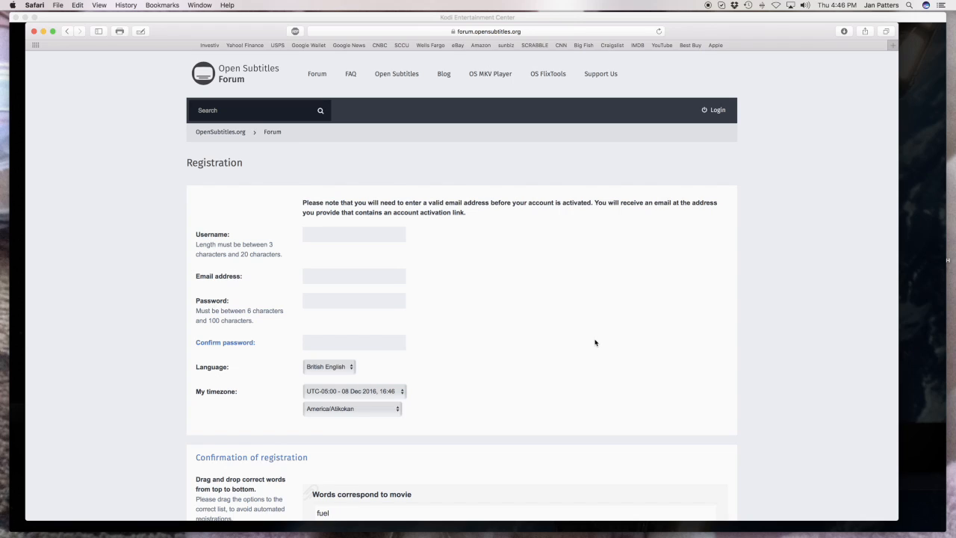
mouse_move(586, 341)
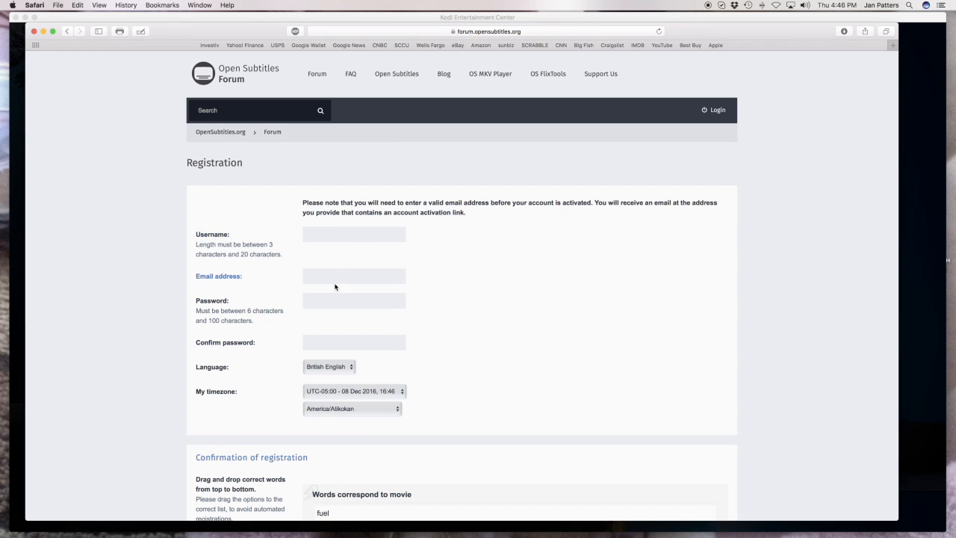
click(353, 276)
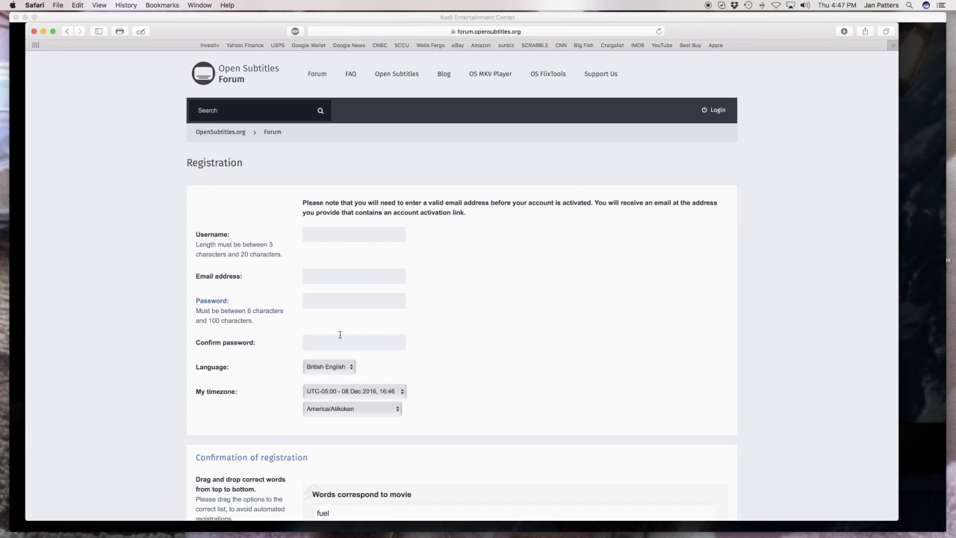
Keep British English as the language and choose America/New York as the timezone.
scroll(down, 3)
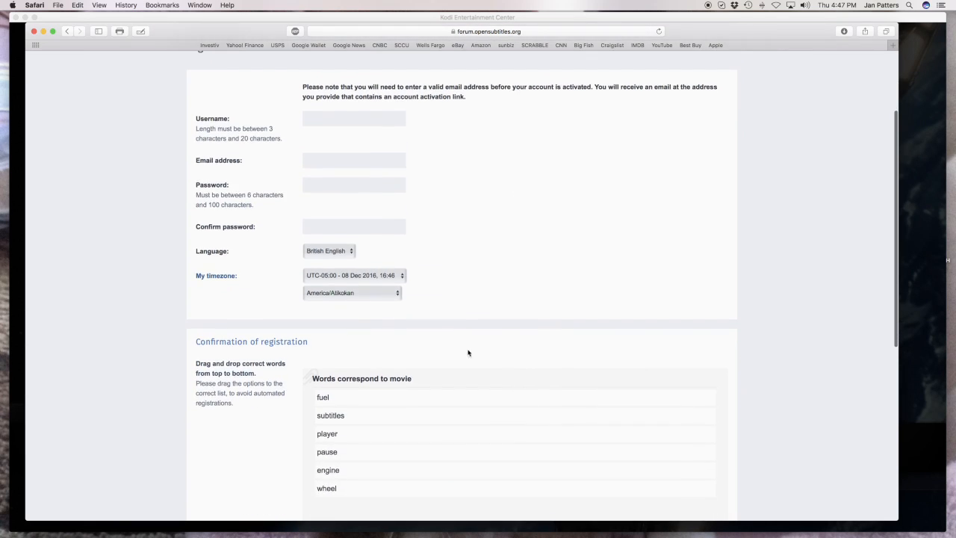
click(329, 250)
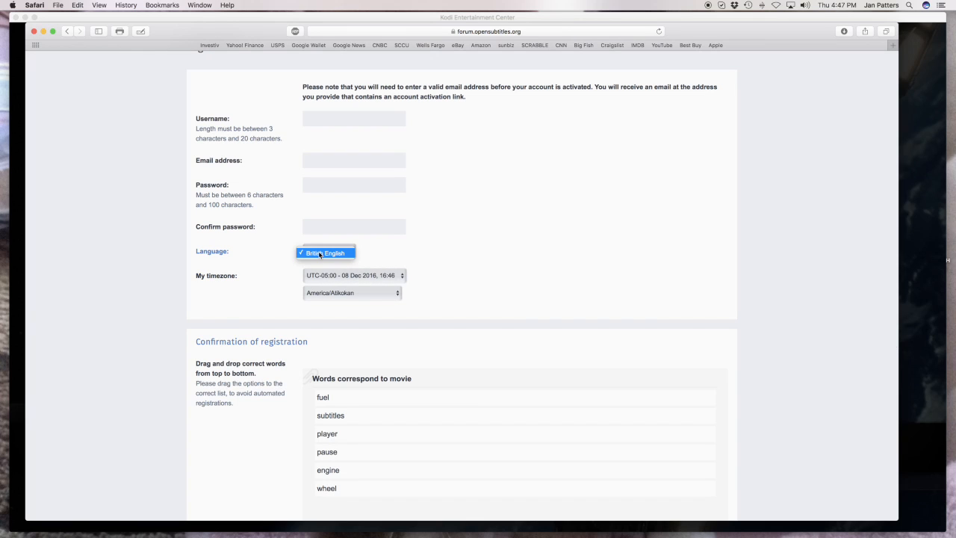
click(325, 252)
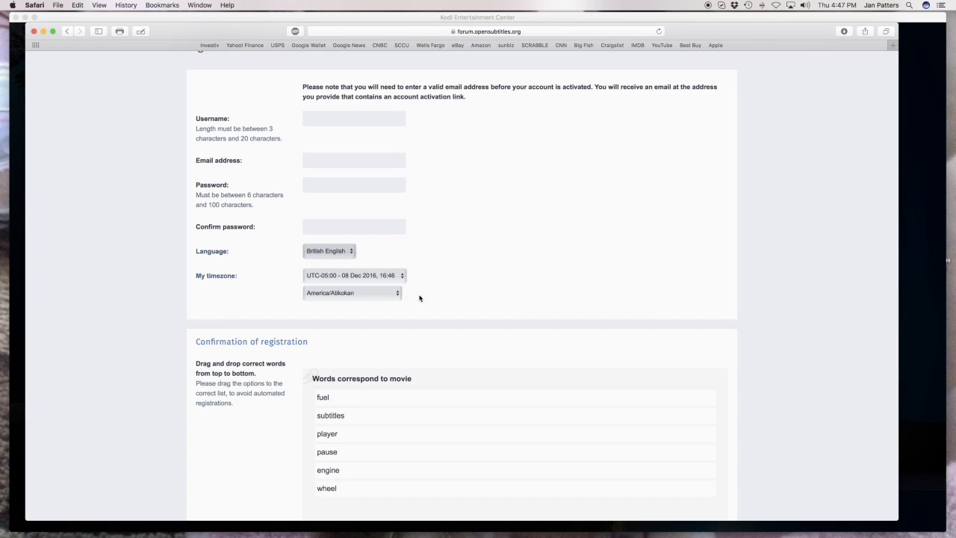
click(351, 293)
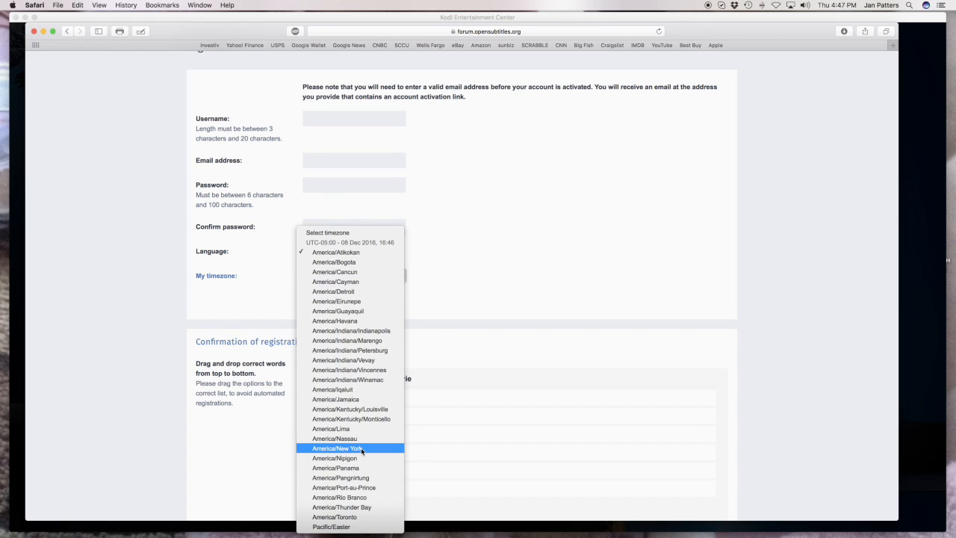
click(338, 448)
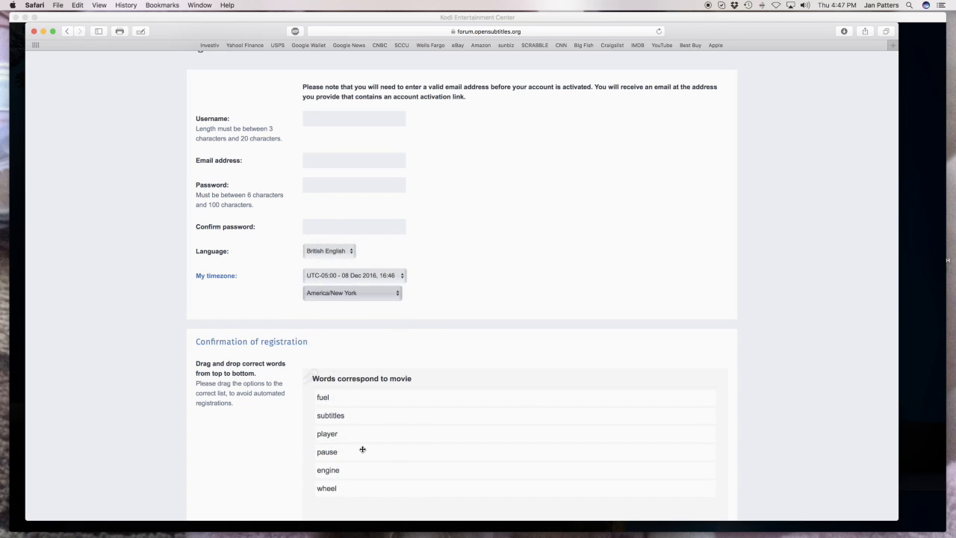
scroll(down, 3)
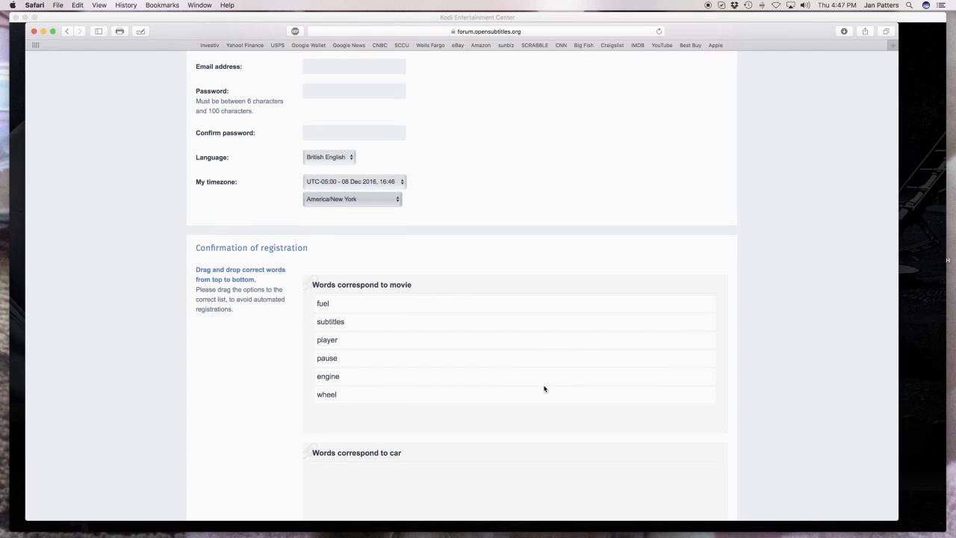
Find the word-sorting check and drag fuel into the 'Words correspond to car' box.
scroll(down, 3)
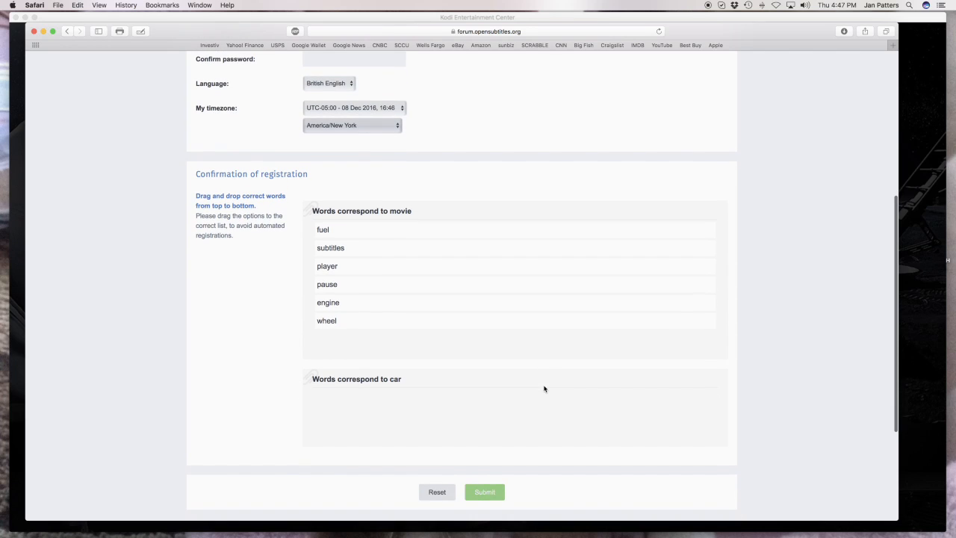
mouse_move(386, 393)
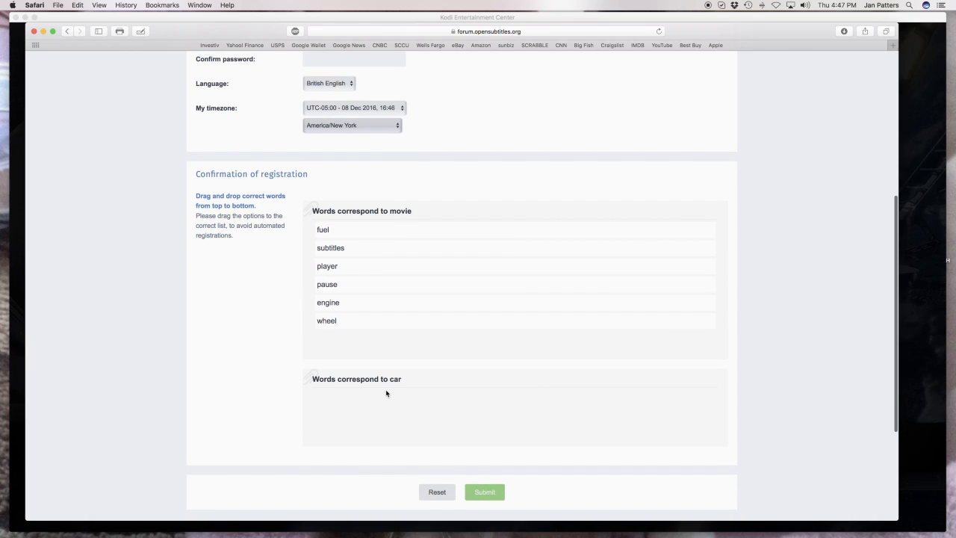
scroll(up, 3)
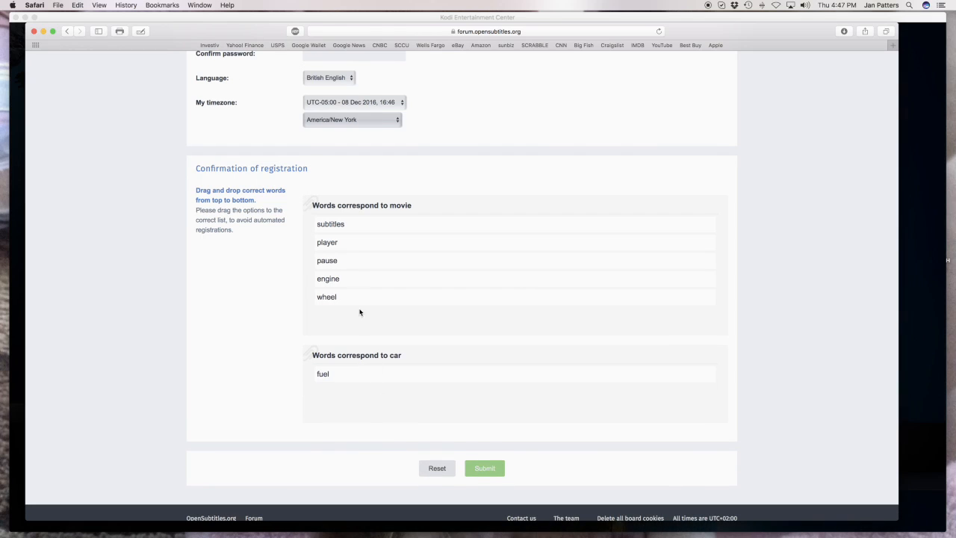
drag(328, 279, 354, 377)
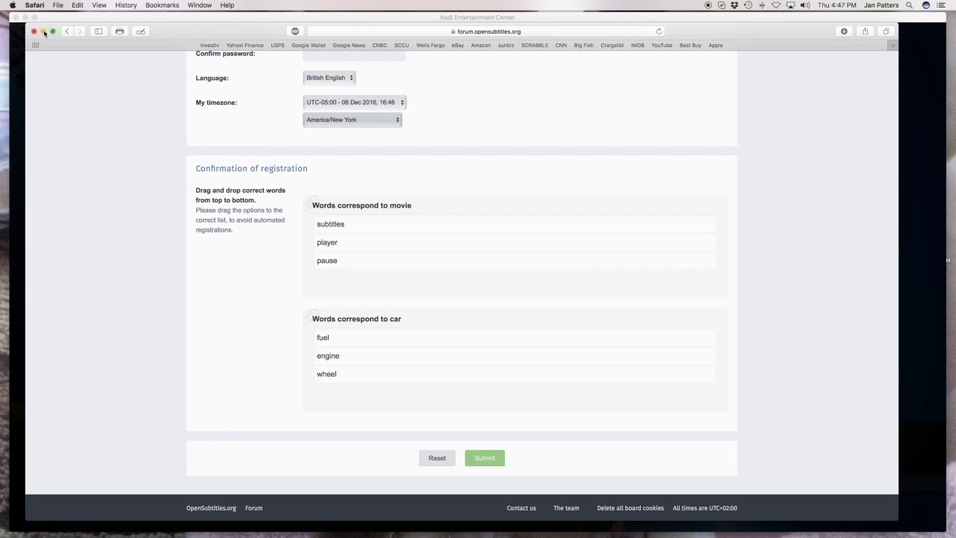
Close the Safari window to return to Kodi's home menu.
click(33, 30)
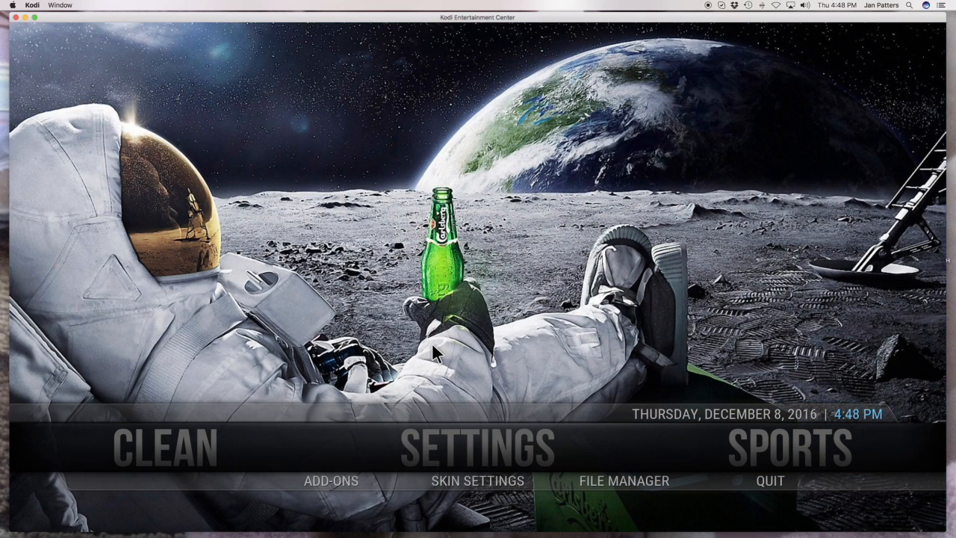
mouse_move(439, 376)
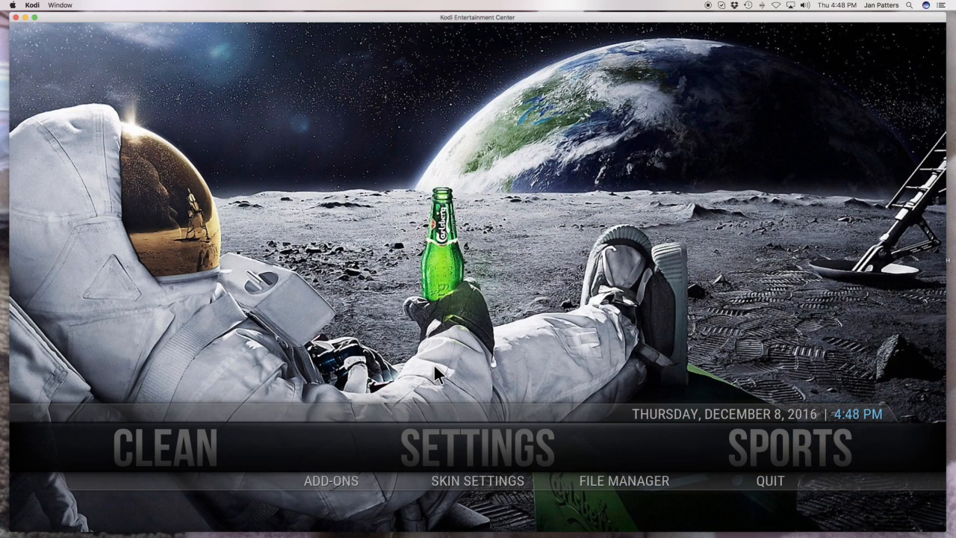
mouse_move(420, 362)
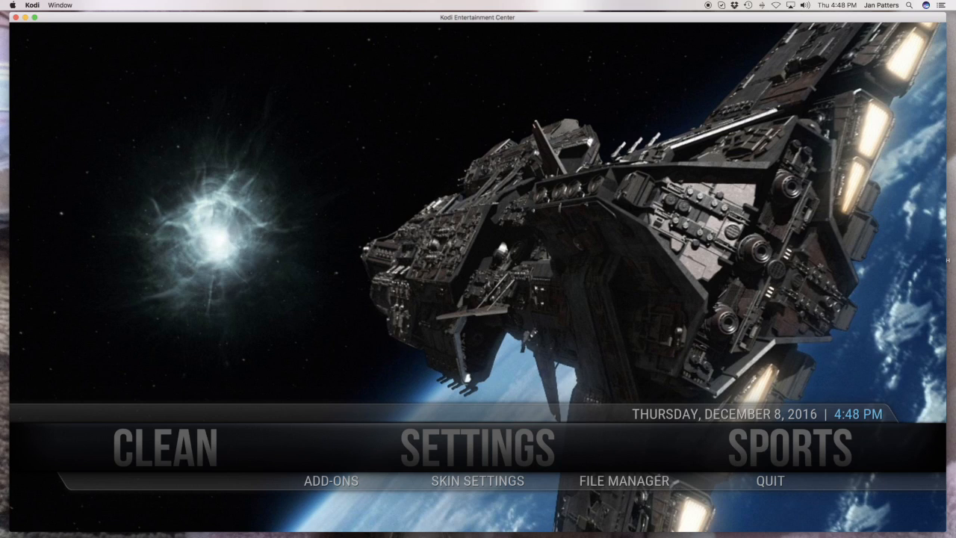
mouse_move(457, 418)
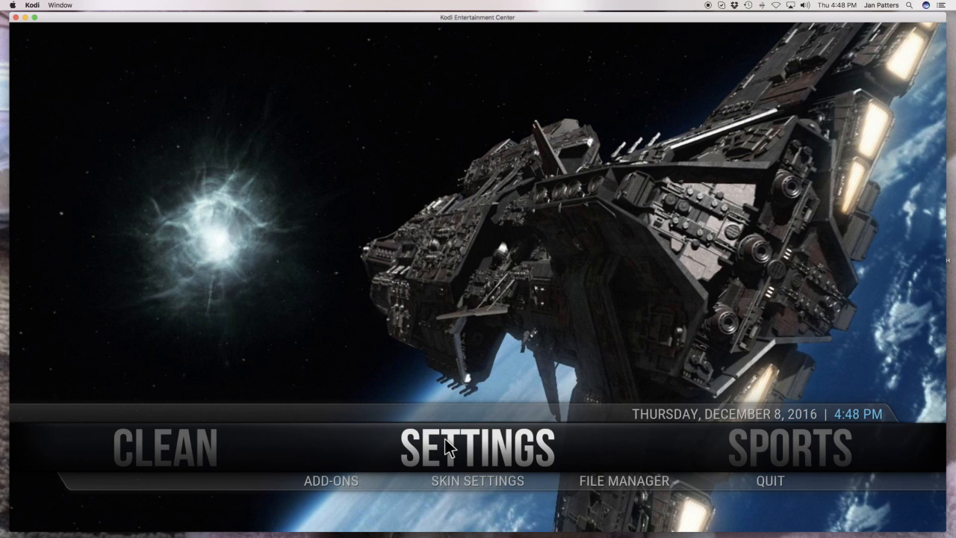
Go to Settings, Add-ons, My add-ons, and scroll the category list down.
click(478, 448)
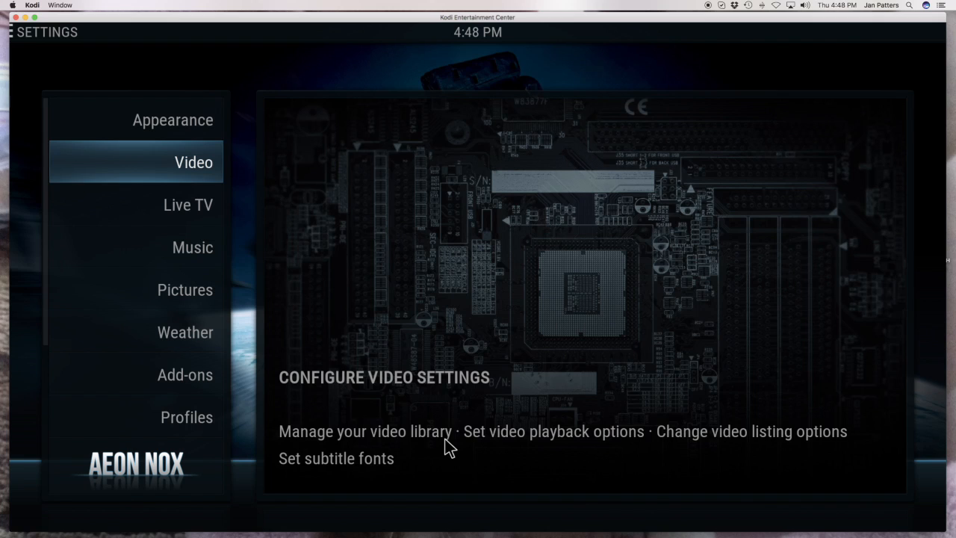
mouse_move(372, 416)
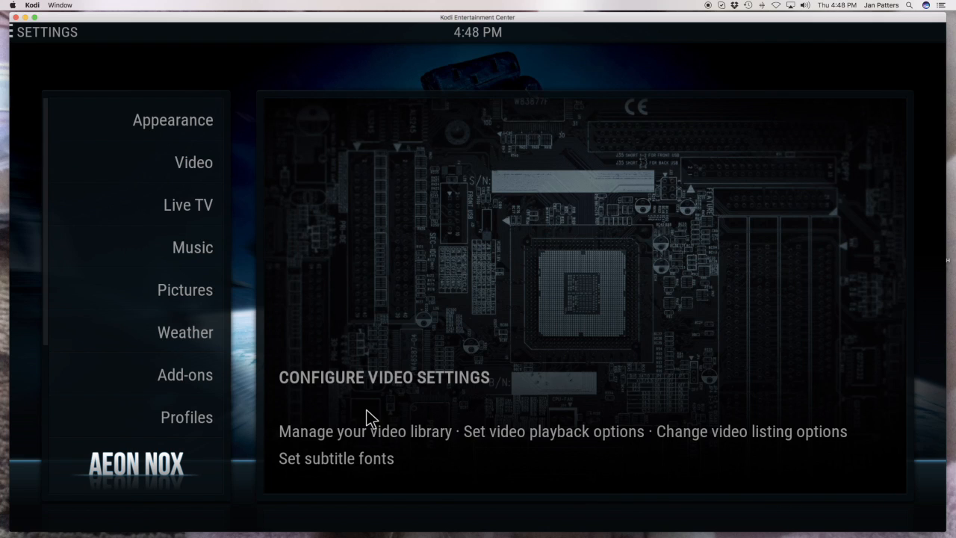
click(185, 374)
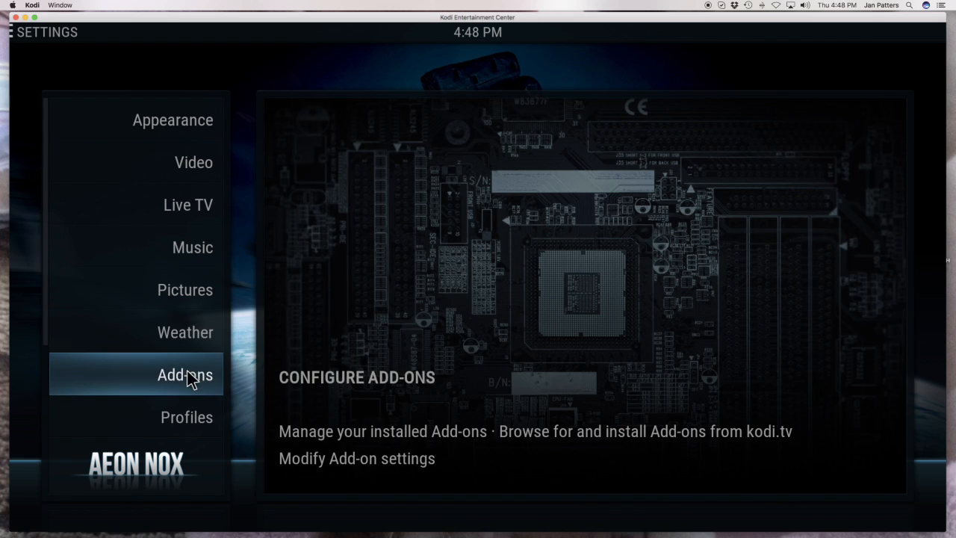
click(185, 374)
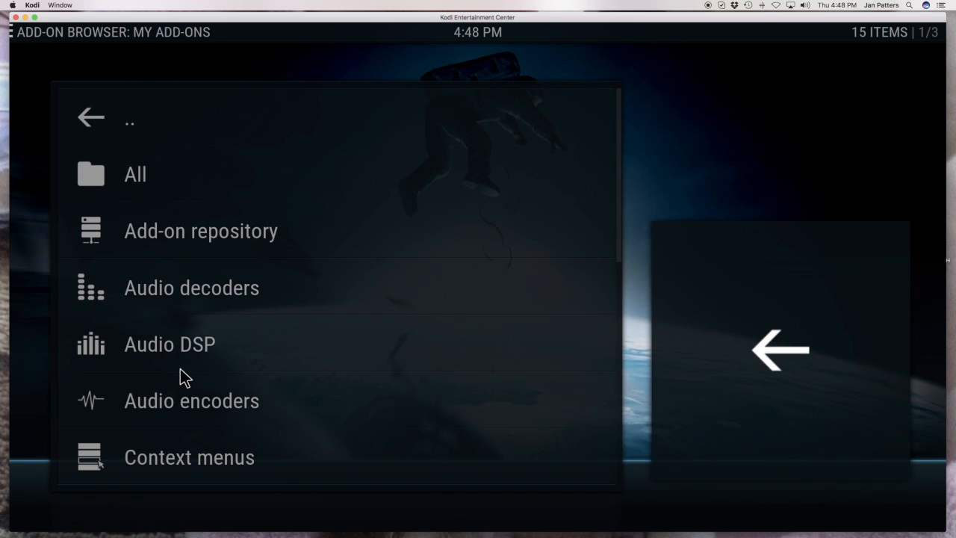
mouse_move(209, 116)
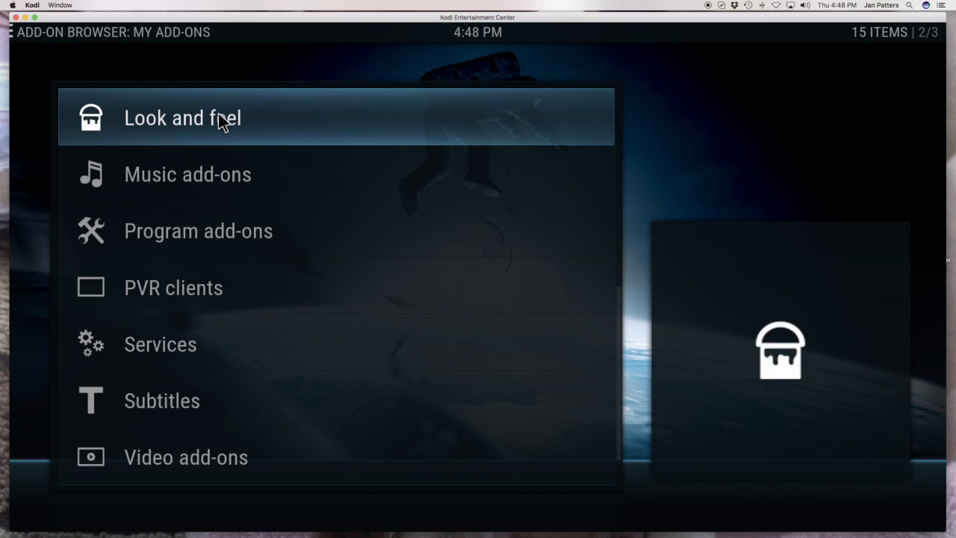
scroll(up, 3)
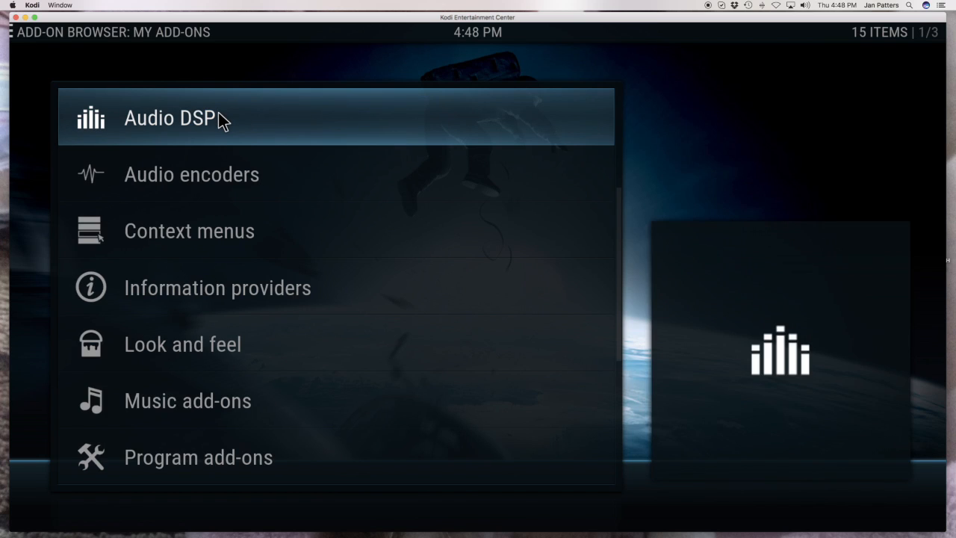
scroll(up, 3)
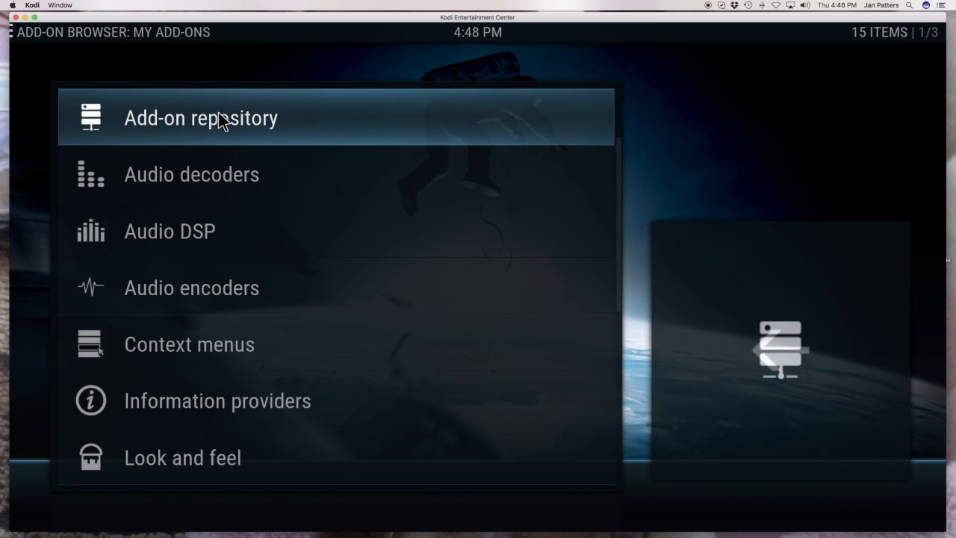
scroll(down, 3)
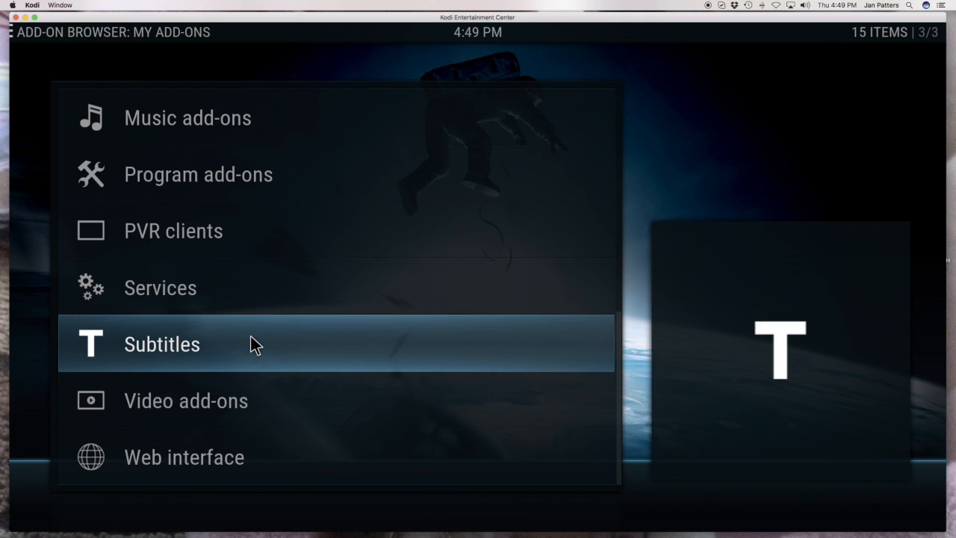
Open the Subtitles category to reach the OpenSubtitles.org add-on info page.
click(162, 344)
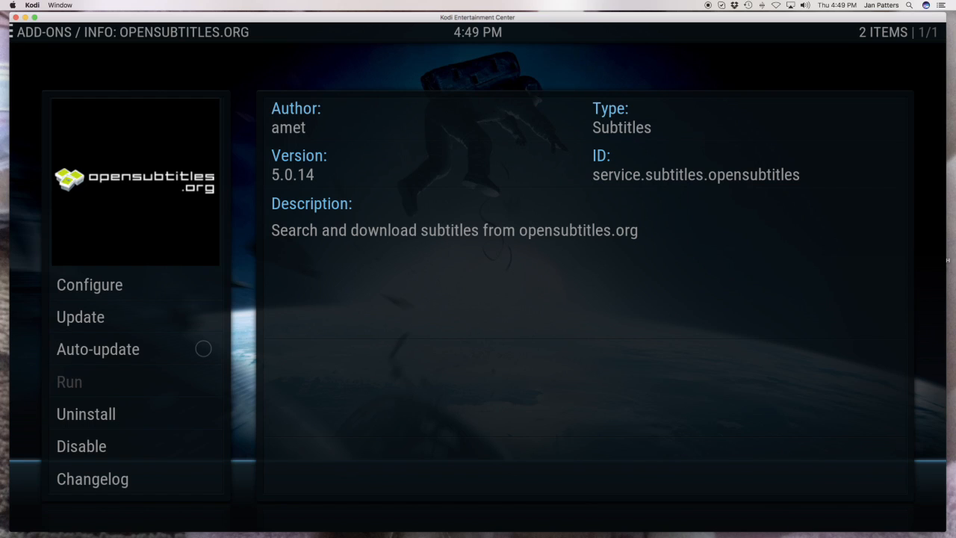
mouse_move(288, 180)
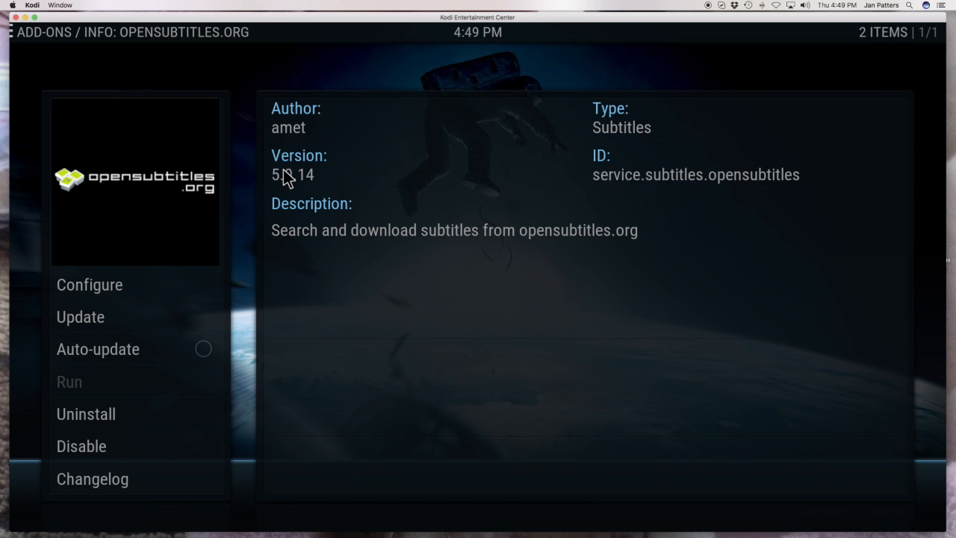
mouse_move(224, 261)
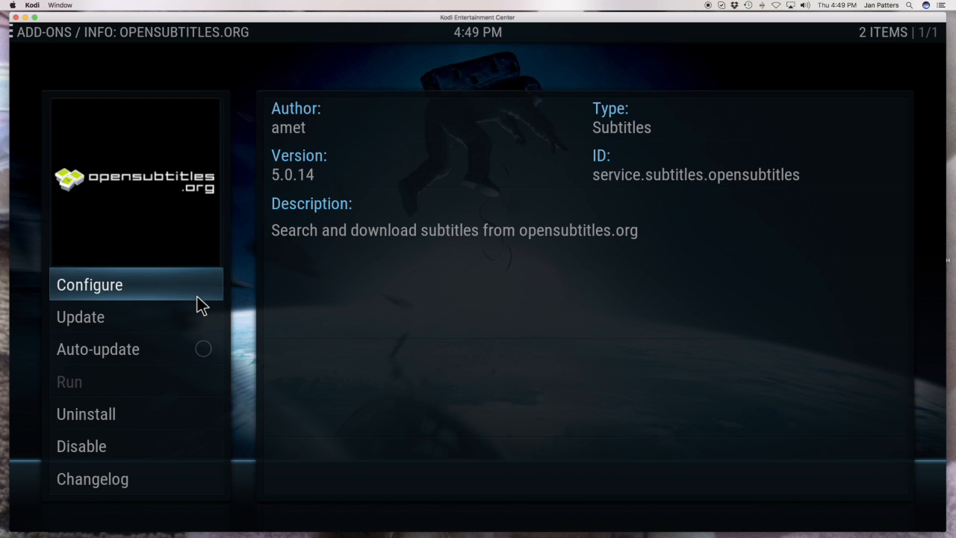
mouse_move(261, 234)
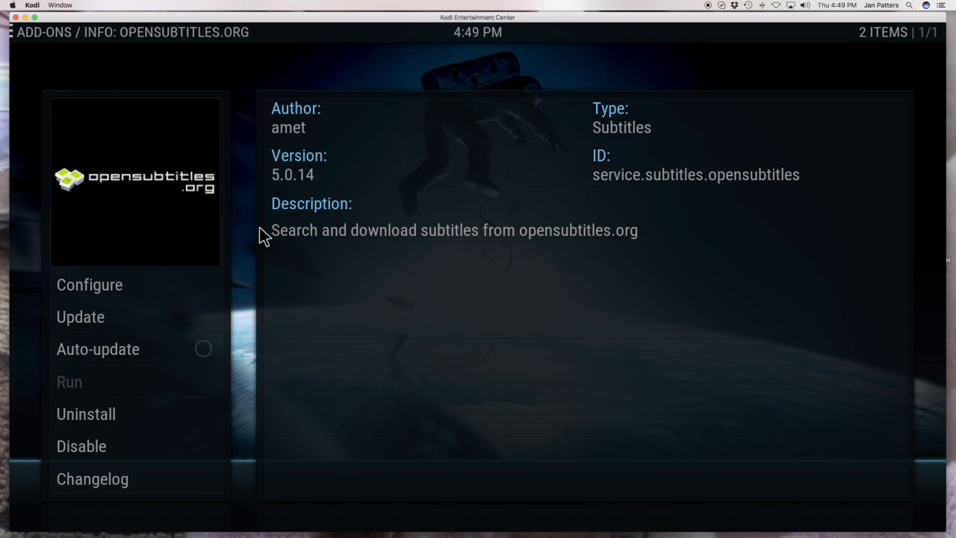
mouse_move(247, 277)
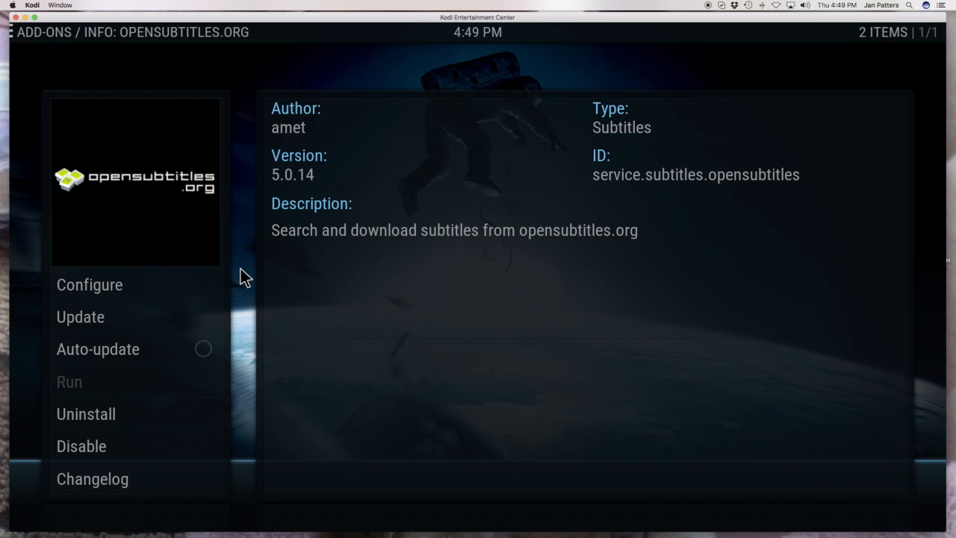
mouse_move(185, 316)
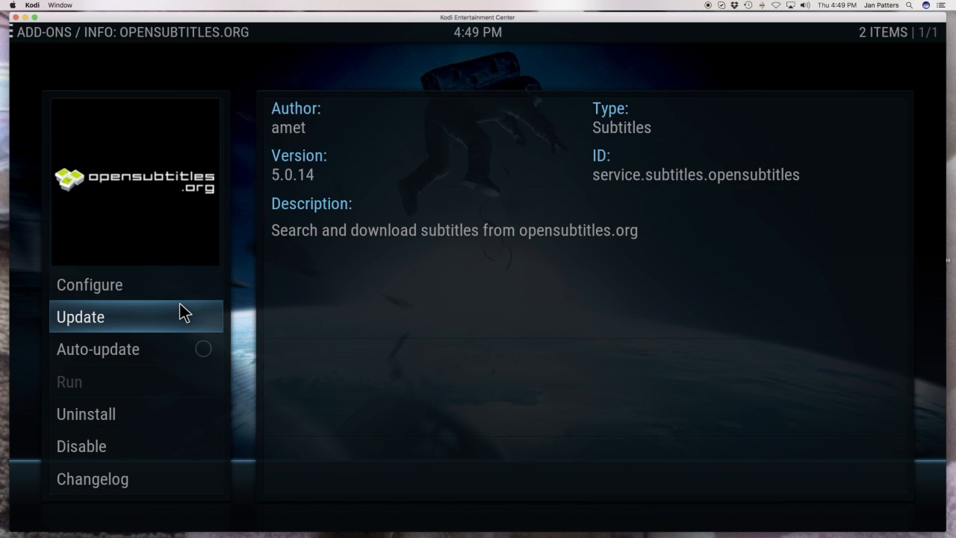
mouse_move(178, 314)
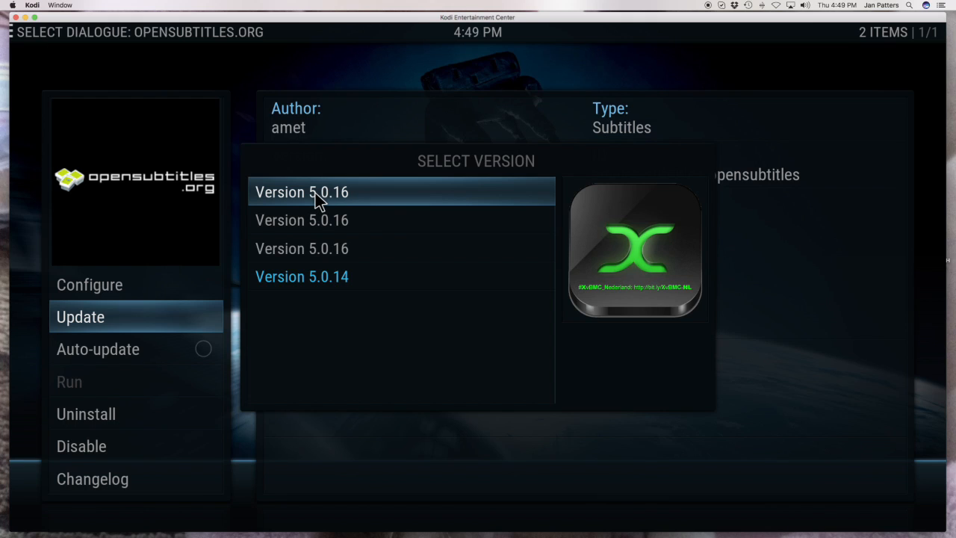
mouse_move(394, 200)
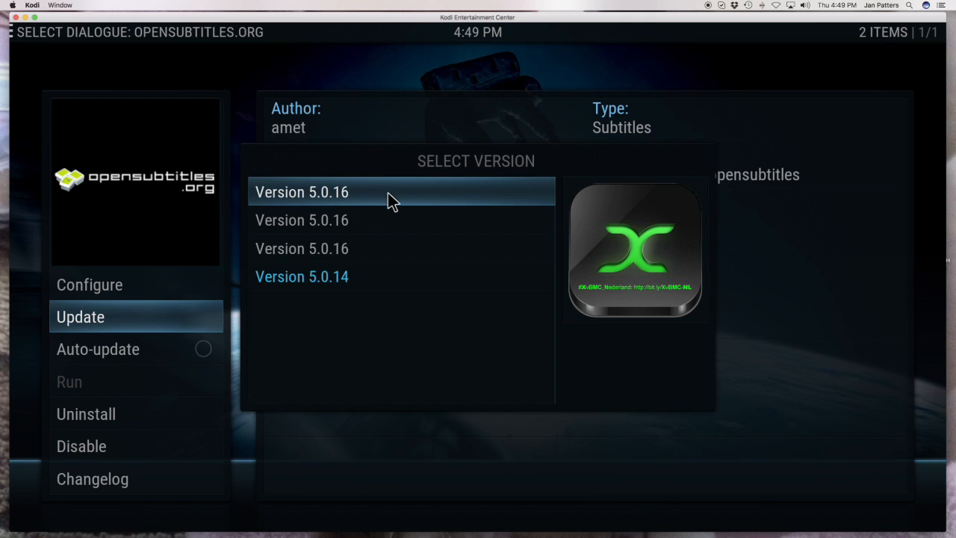
mouse_move(436, 203)
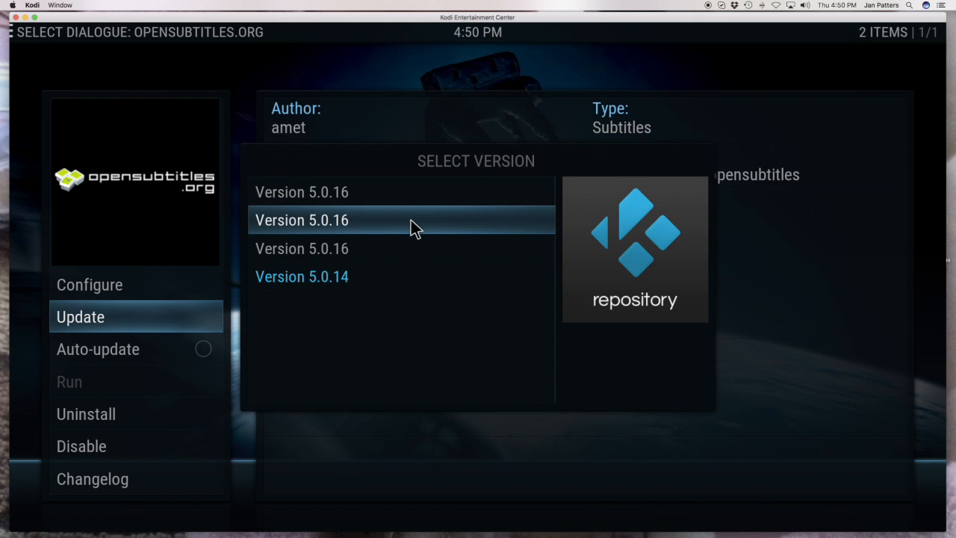
Install version 5.0.16 of the OpenSubtitles.org add-on.
click(401, 219)
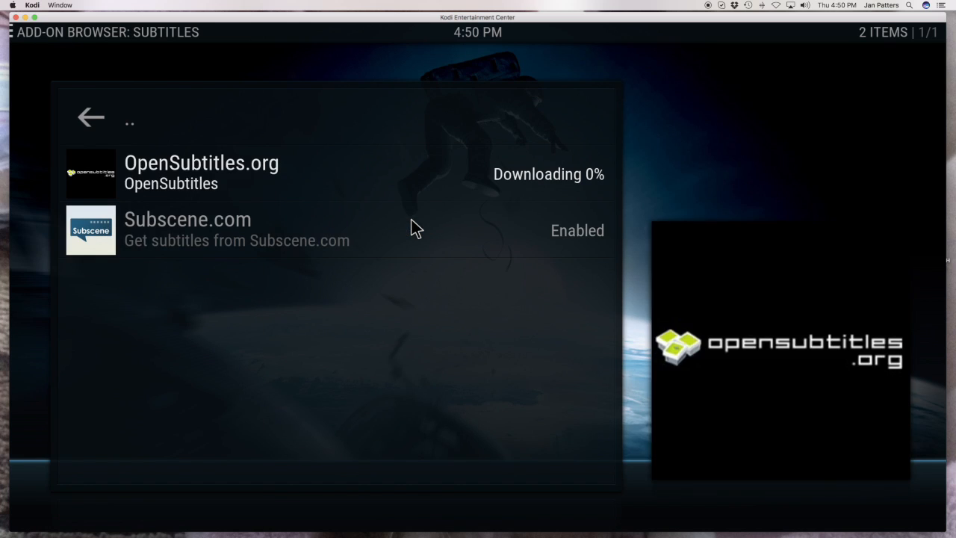
mouse_move(336, 230)
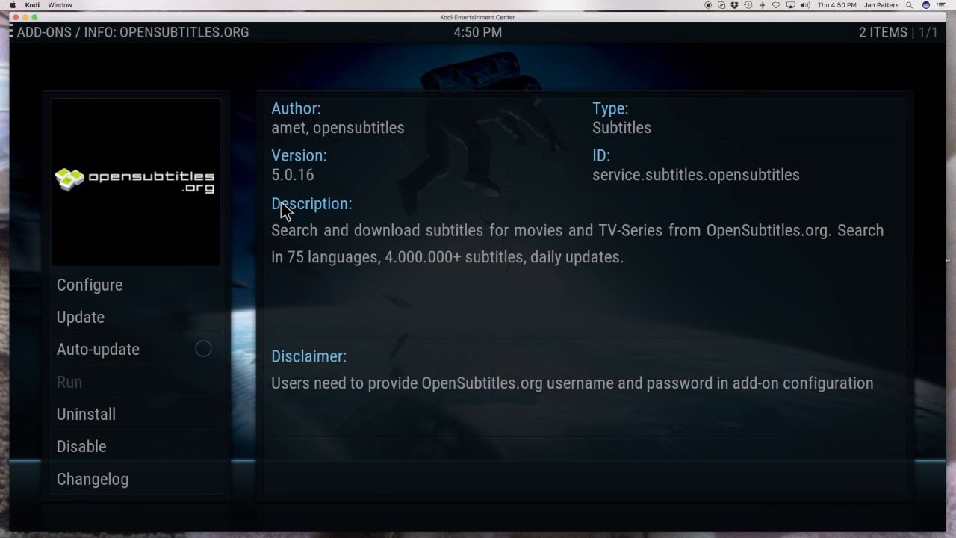
mouse_move(294, 185)
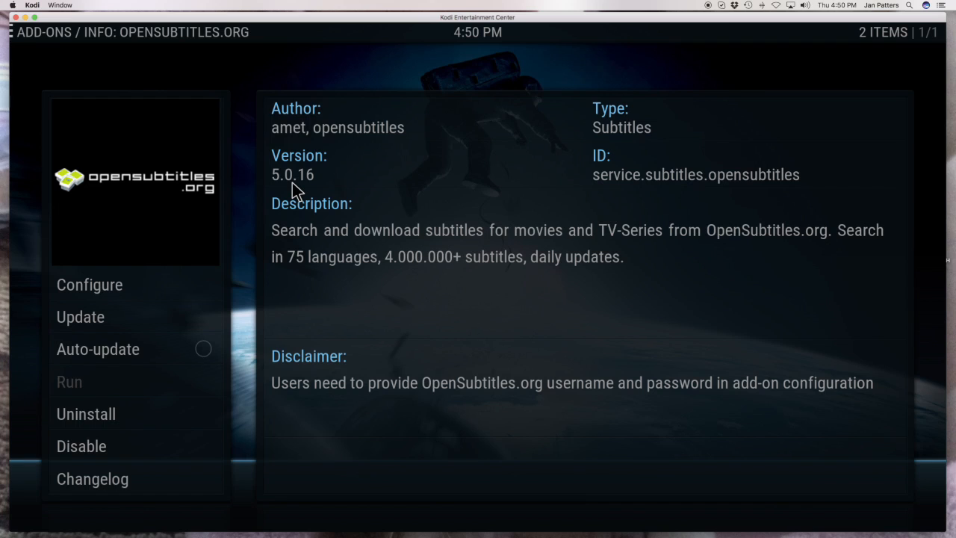
mouse_move(180, 317)
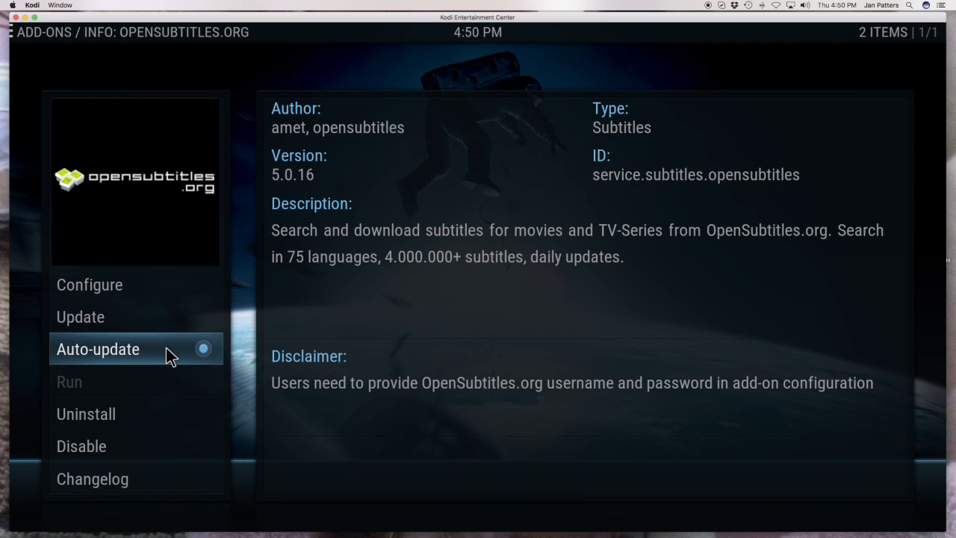
mouse_move(165, 285)
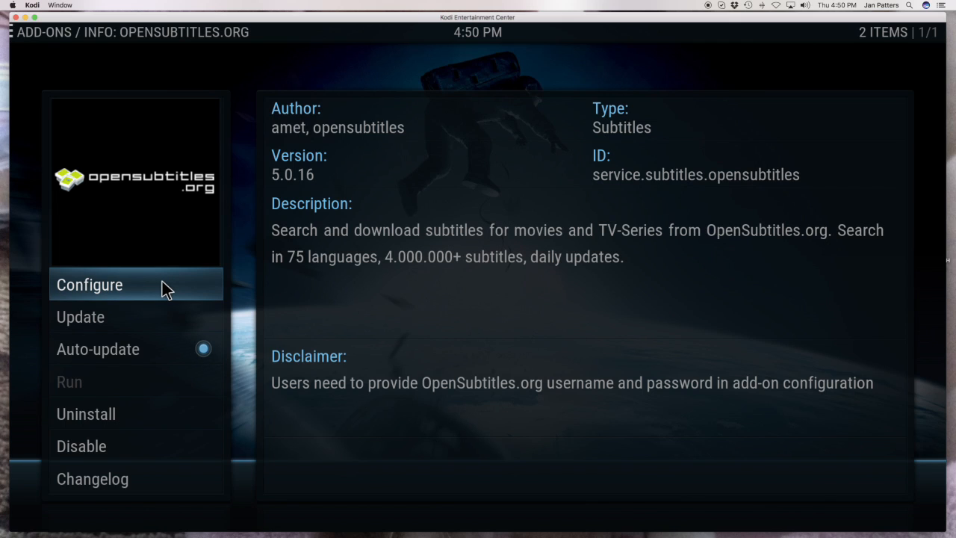
Open the OpenSubtitles.org add-on settings and save the username and password with OK.
click(89, 285)
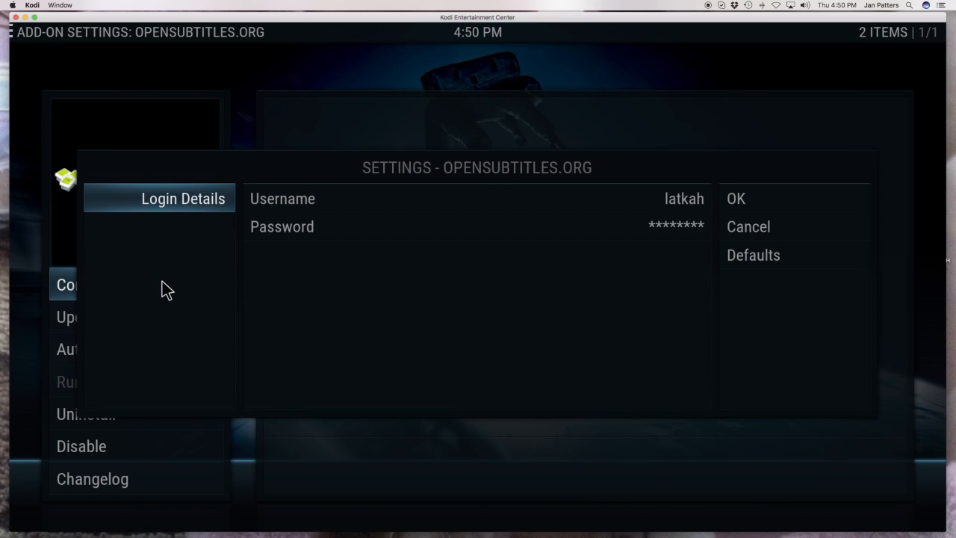
mouse_move(355, 252)
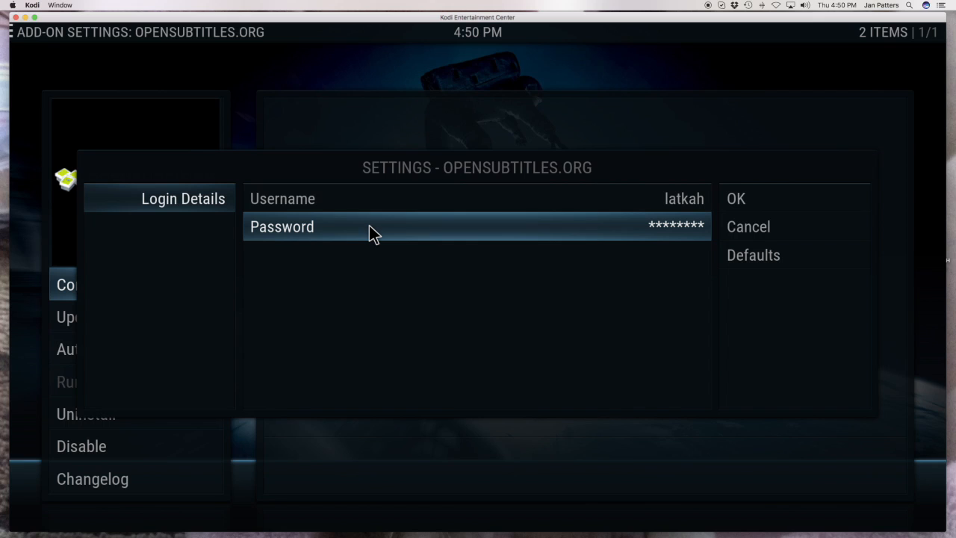
mouse_move(425, 238)
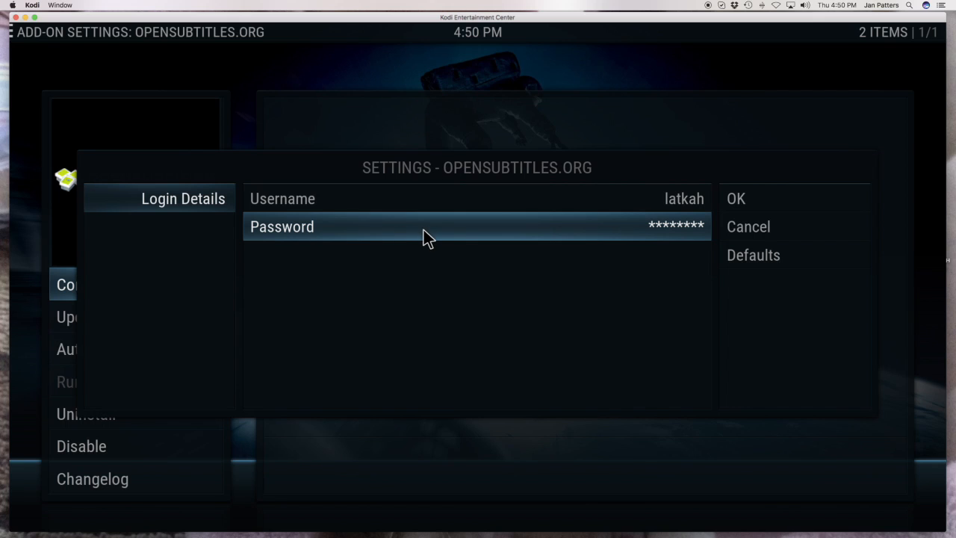
mouse_move(624, 235)
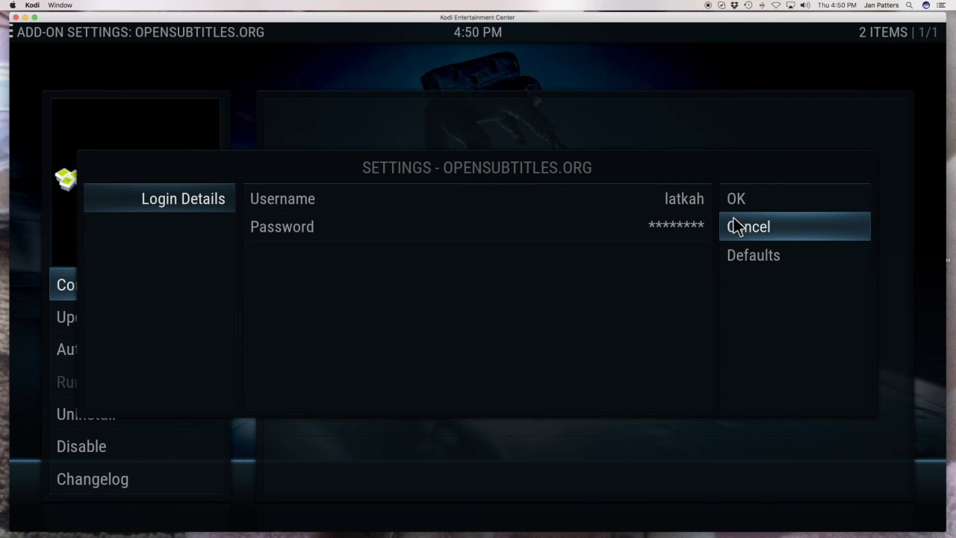
mouse_move(735, 198)
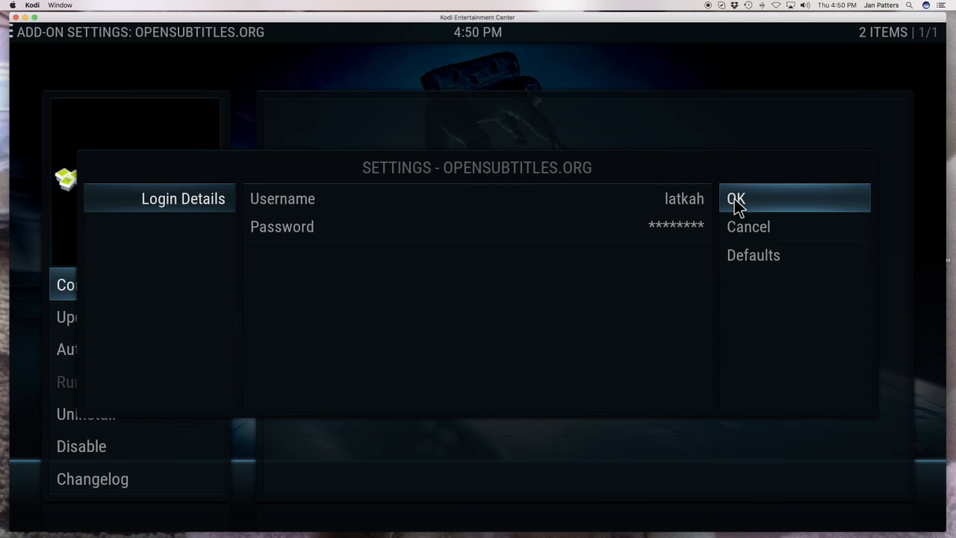
click(736, 198)
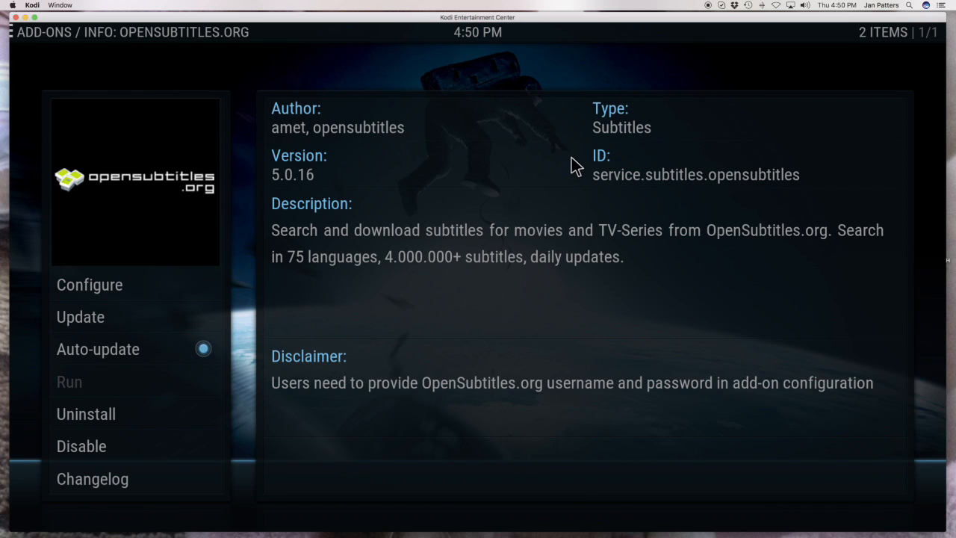
mouse_move(291, 283)
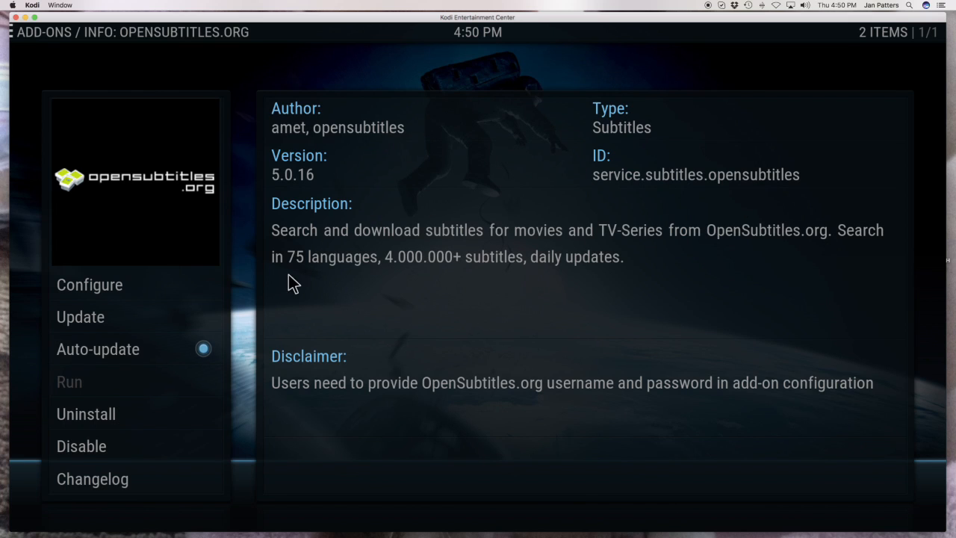
mouse_move(265, 266)
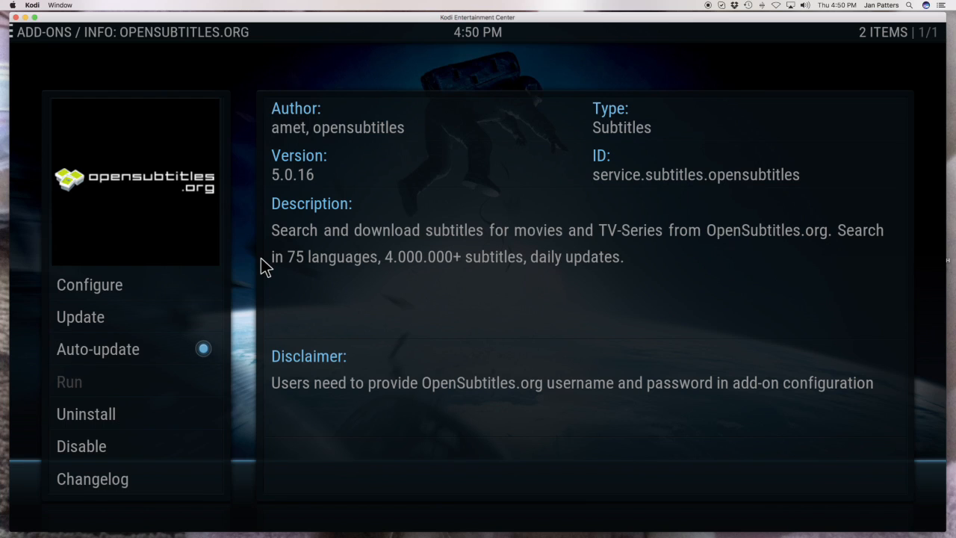
mouse_move(248, 270)
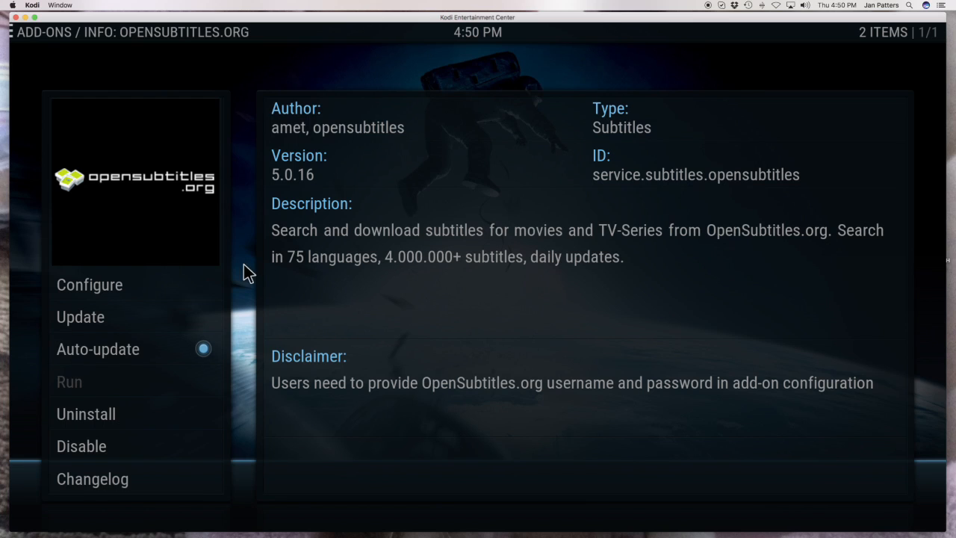
mouse_move(155, 346)
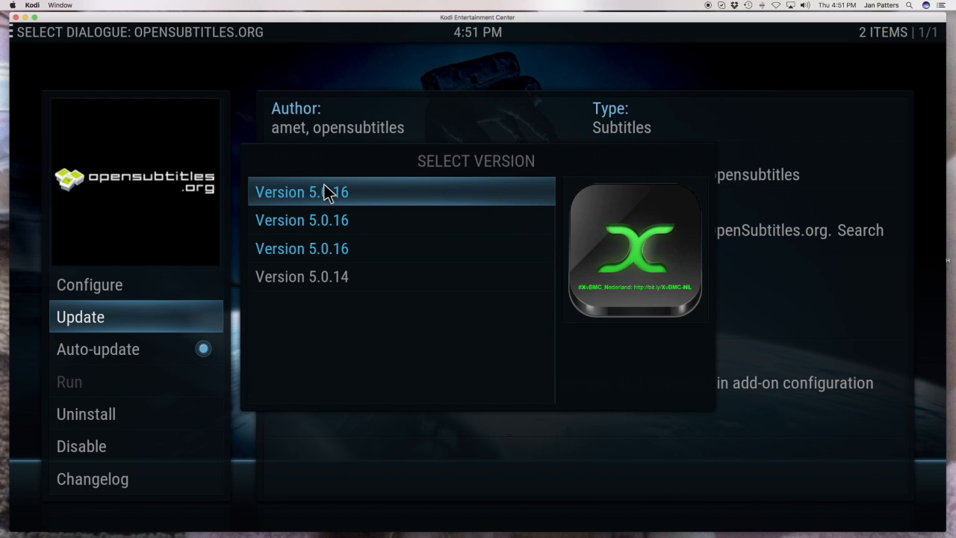
mouse_move(372, 73)
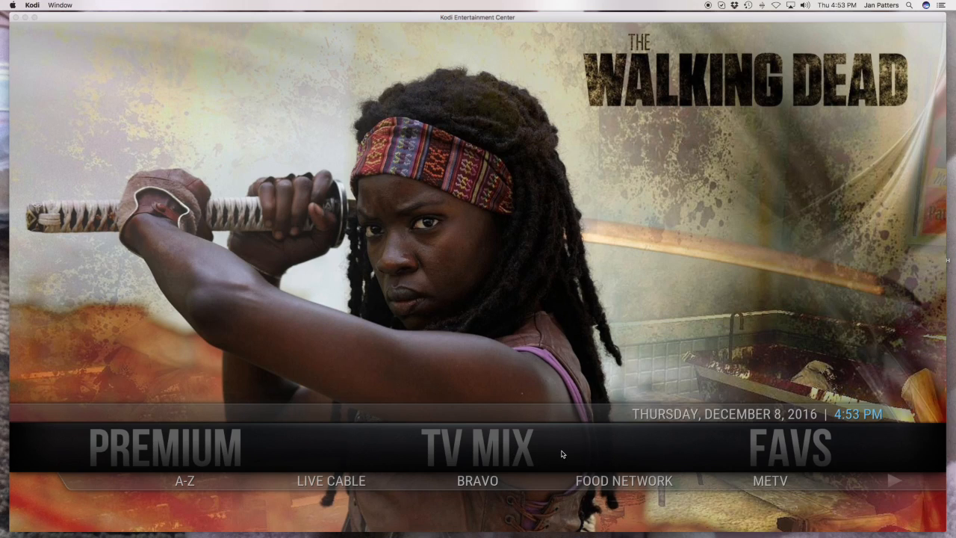
Go to Movies, In Theatres, and start Suicide Squad playing.
scroll(left, 3)
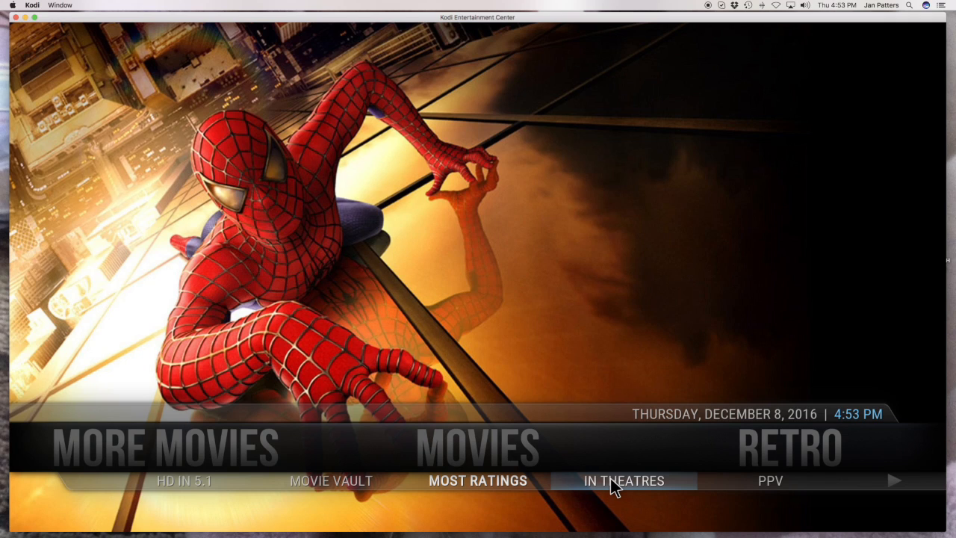
click(623, 481)
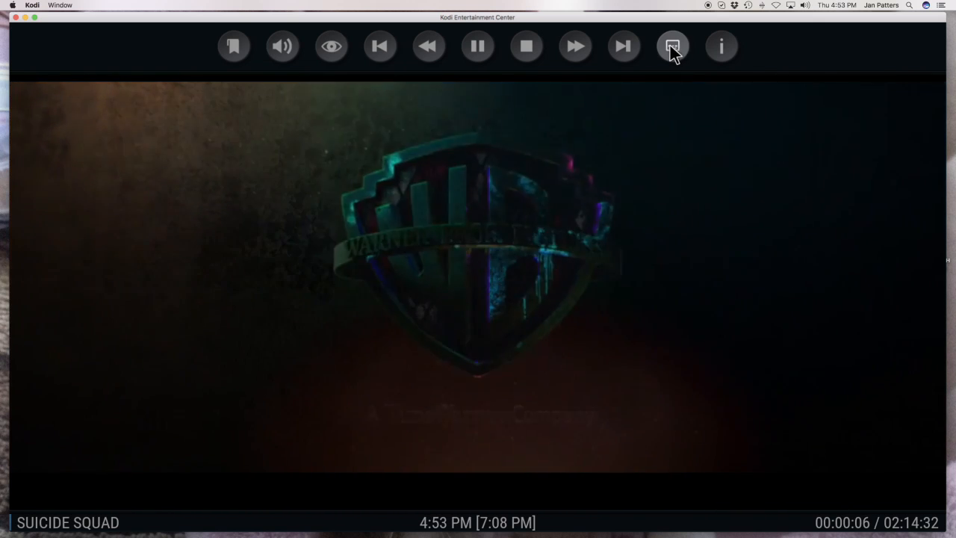
Download the English WEB-DL OpenSubtitles subtitle, fast-forward, then resume normal playback.
click(671, 46)
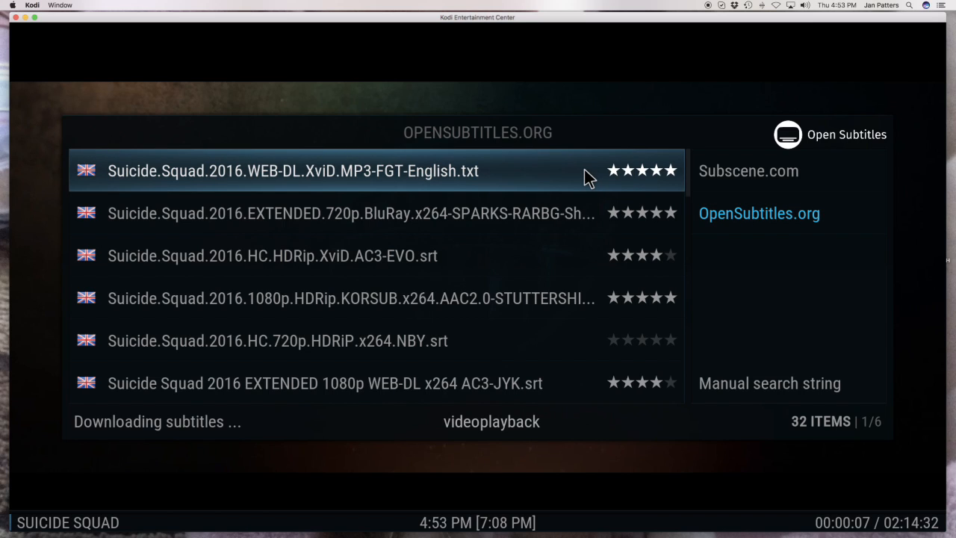
click(293, 171)
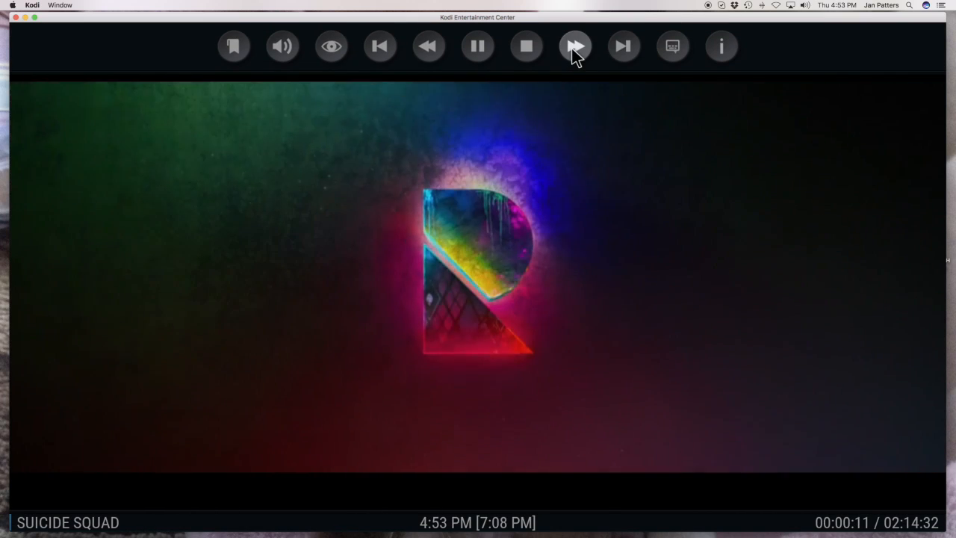
click(575, 45)
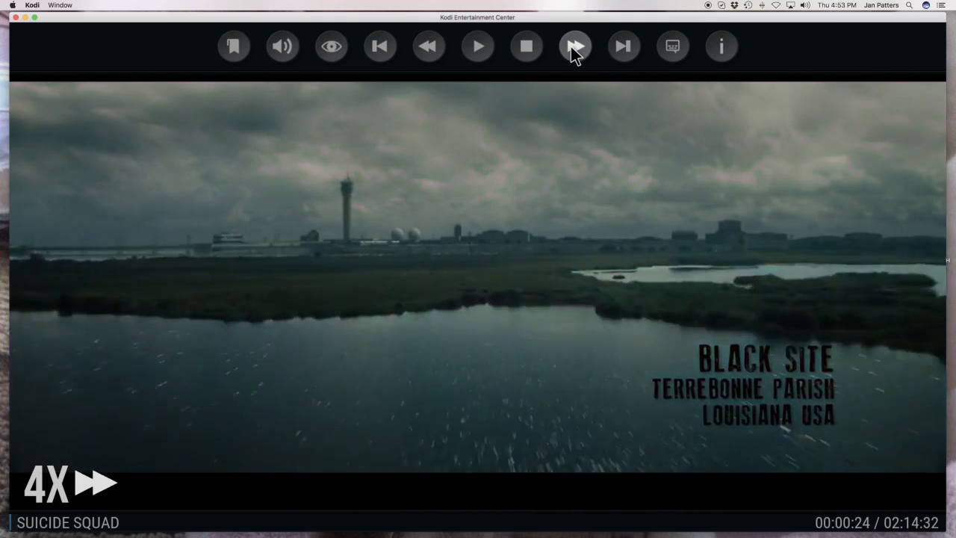
click(575, 46)
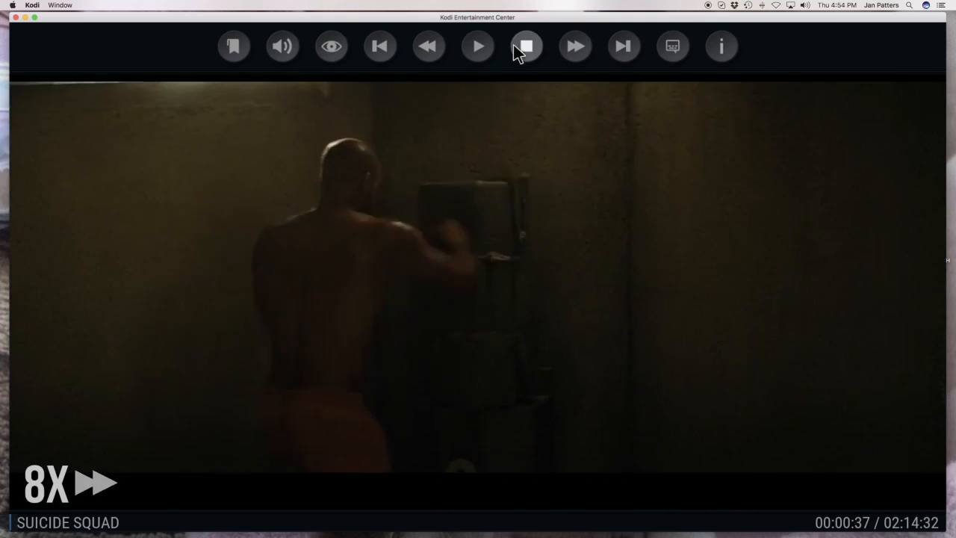
click(477, 46)
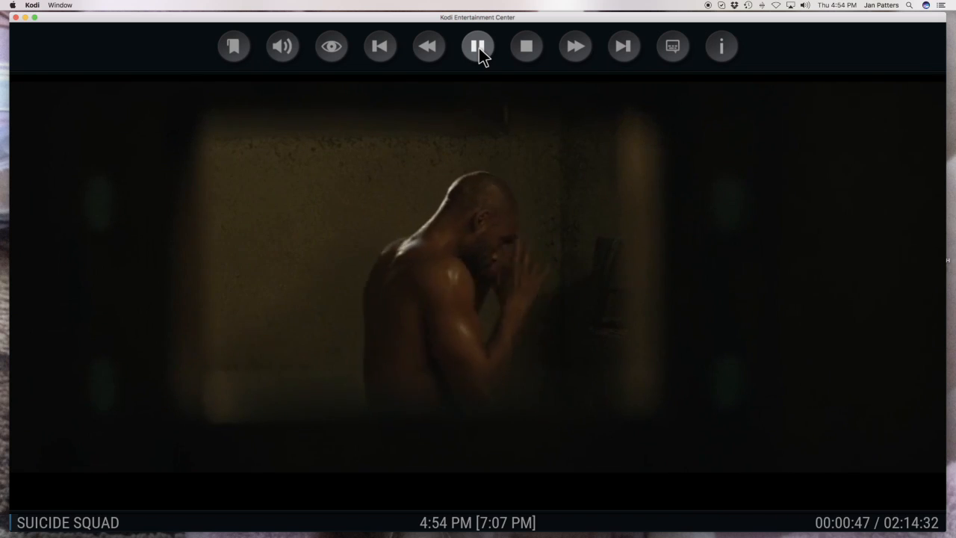
mouse_move(332, 47)
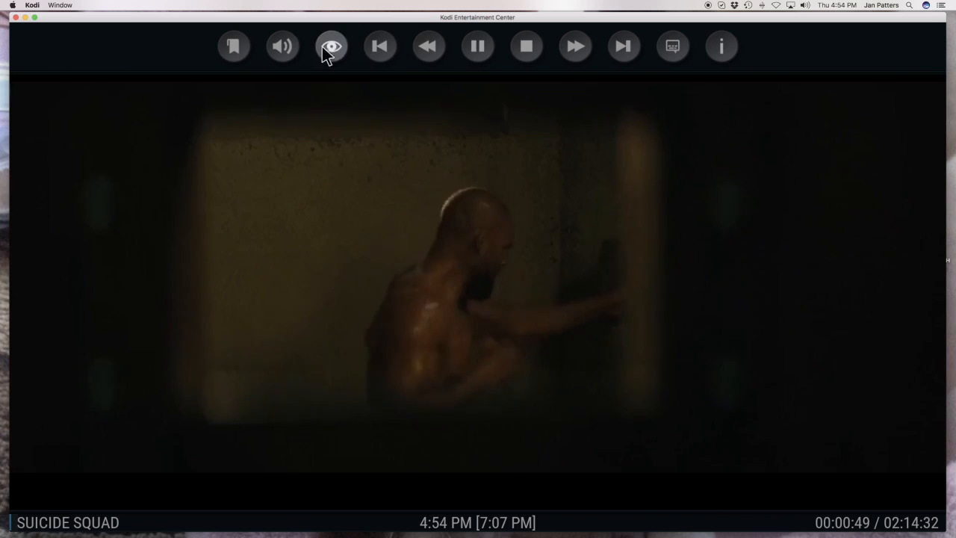
In the audio settings, turn Enable subtitles off, then on again.
click(282, 47)
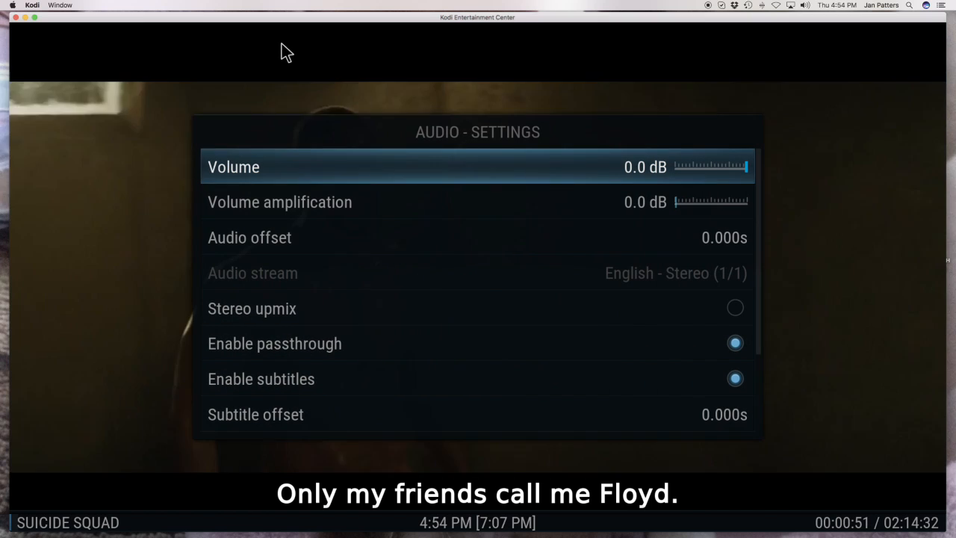
mouse_move(358, 157)
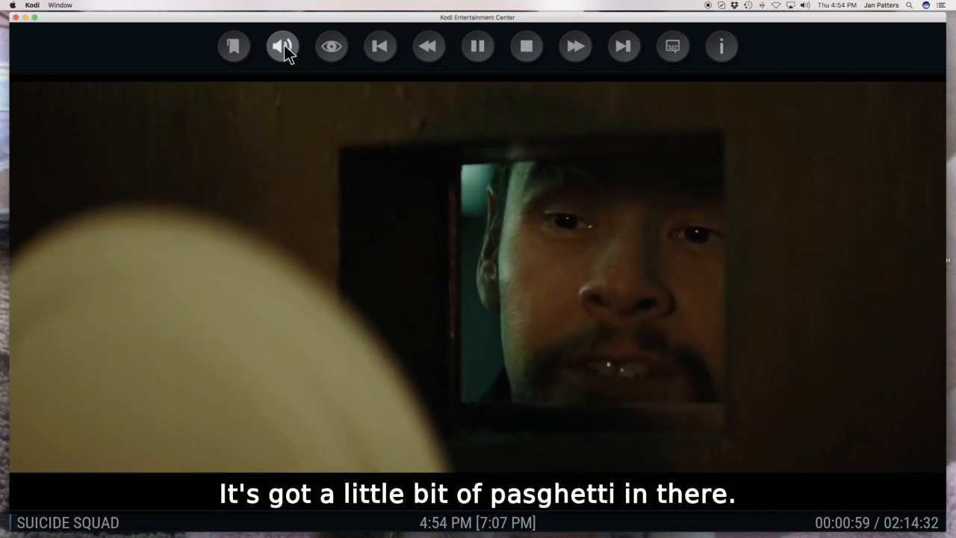
click(282, 45)
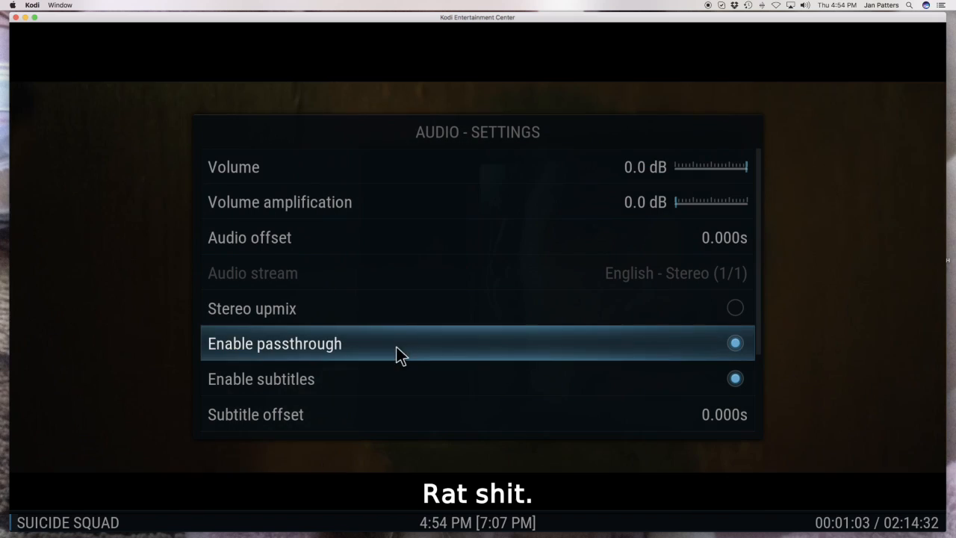
scroll(down, 3)
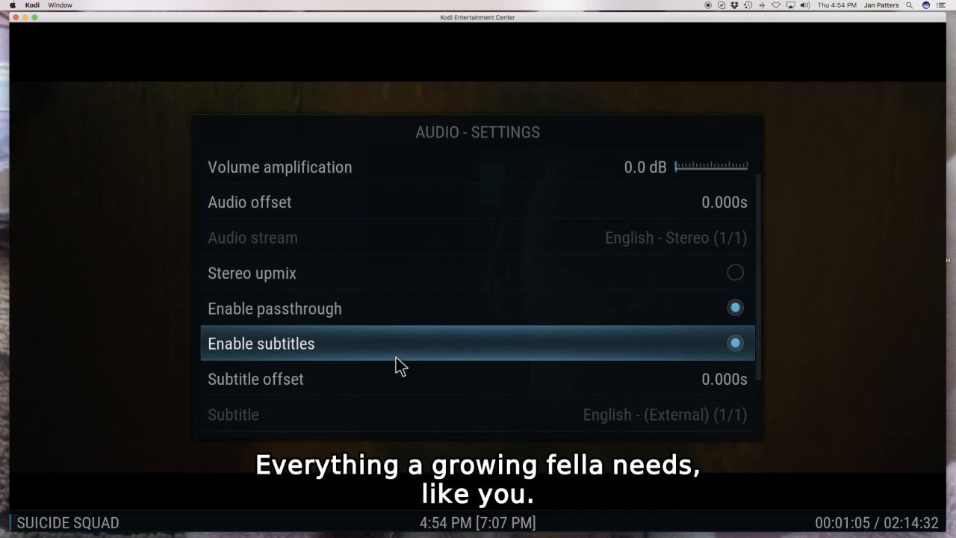
click(735, 343)
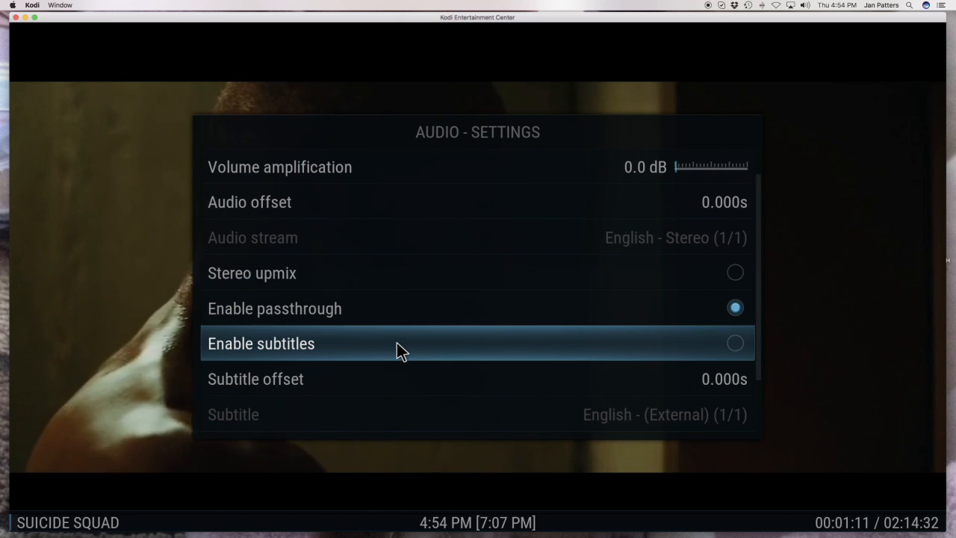
click(734, 342)
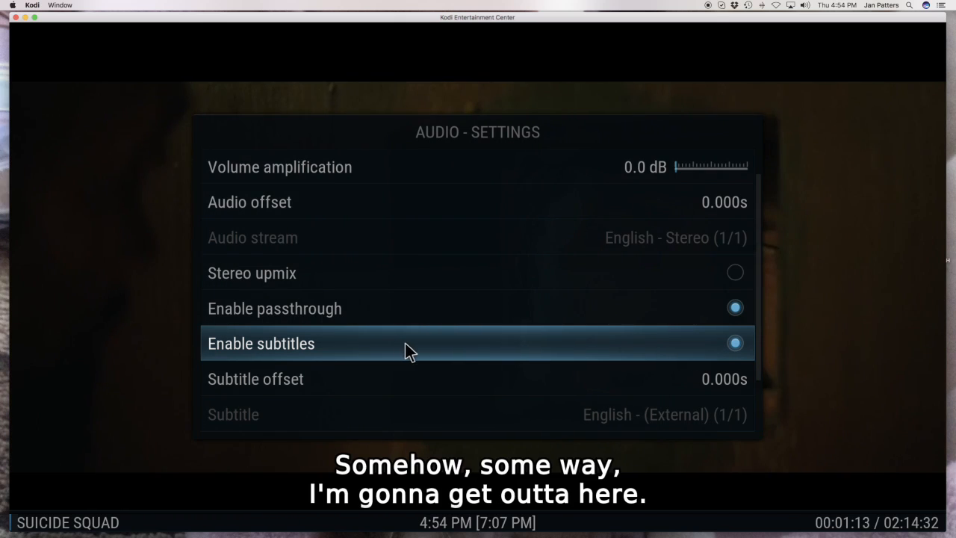